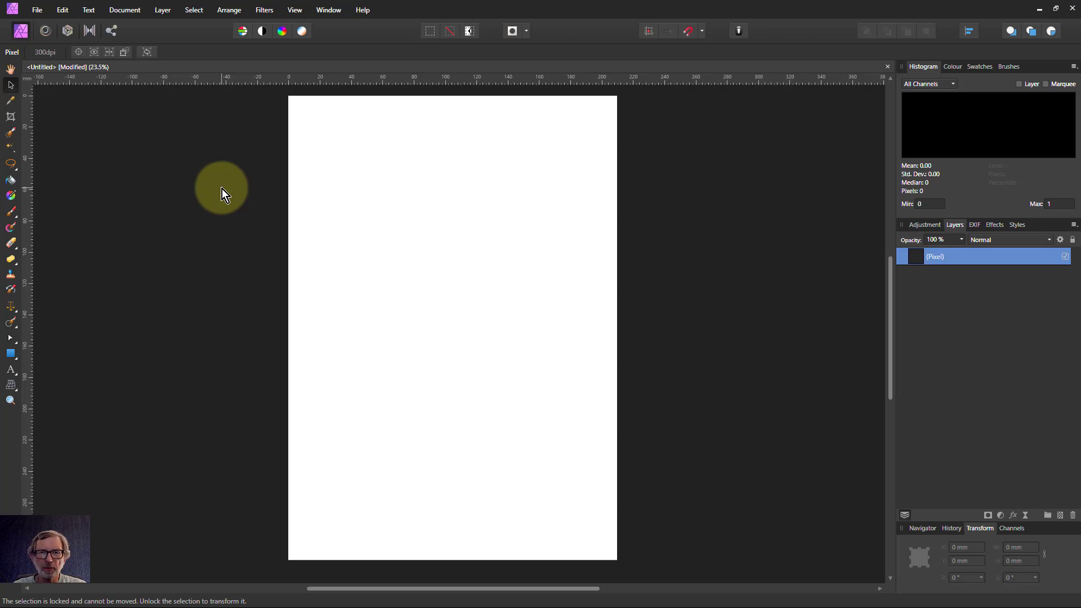
pyautogui.moveTo(228, 186)
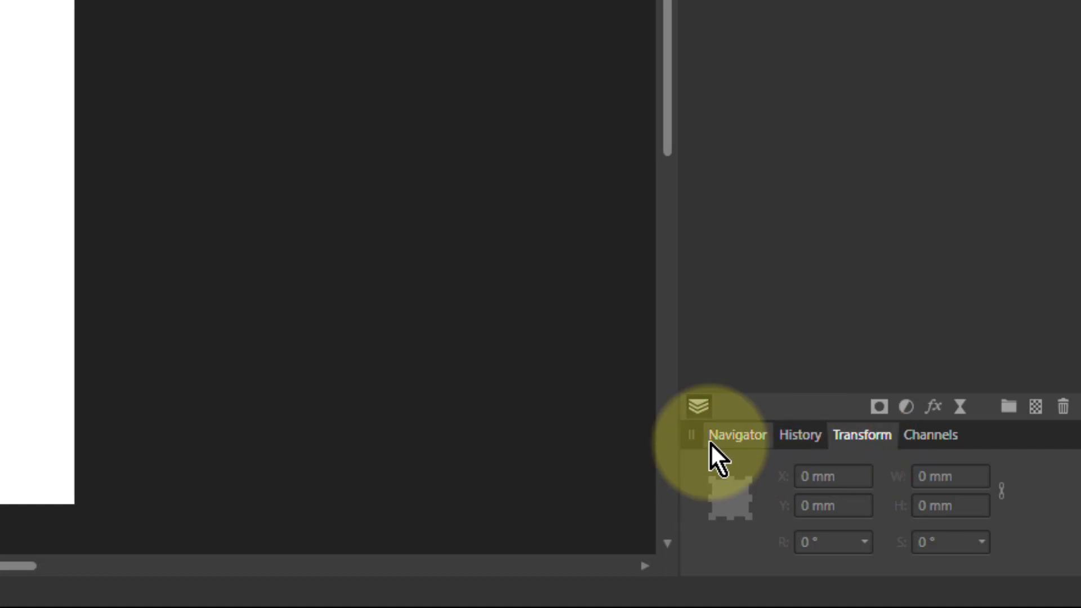
# Step: Drag out a green rectangle, about 69 by 57 mm, on the page with the Transform panel beside it
pyautogui.click(799, 184)
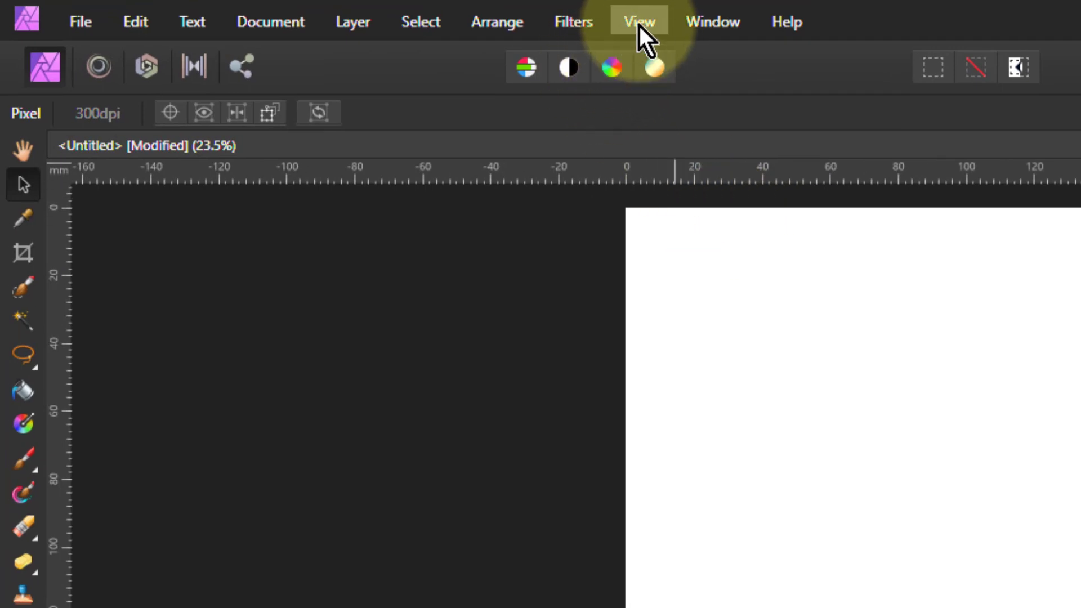
pyautogui.click(638, 21)
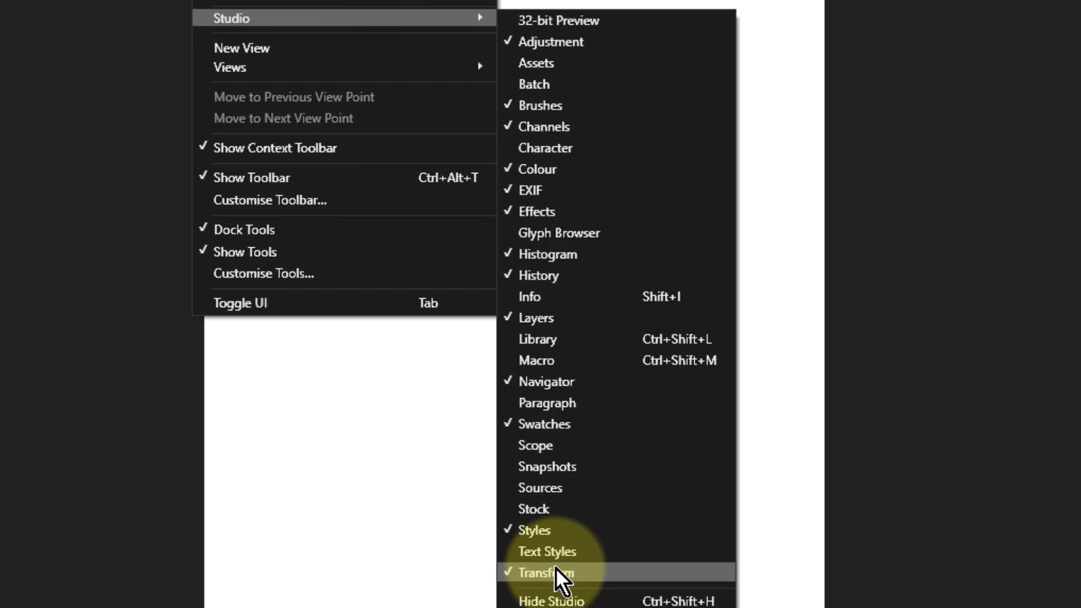
pyautogui.click(545, 572)
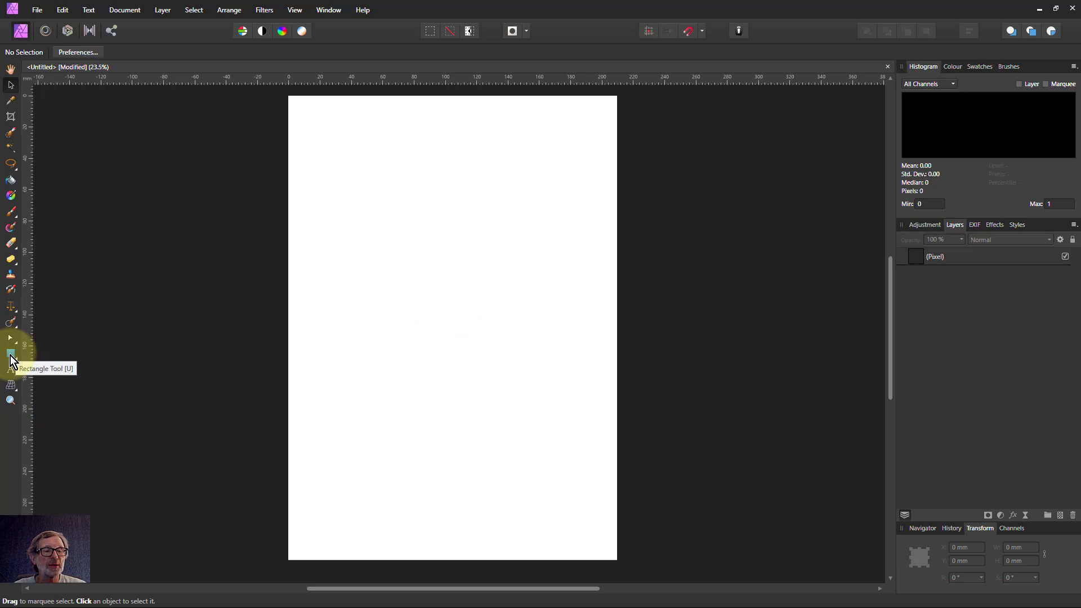
pyautogui.moveTo(377, 215); pyautogui.dragTo(419, 263)
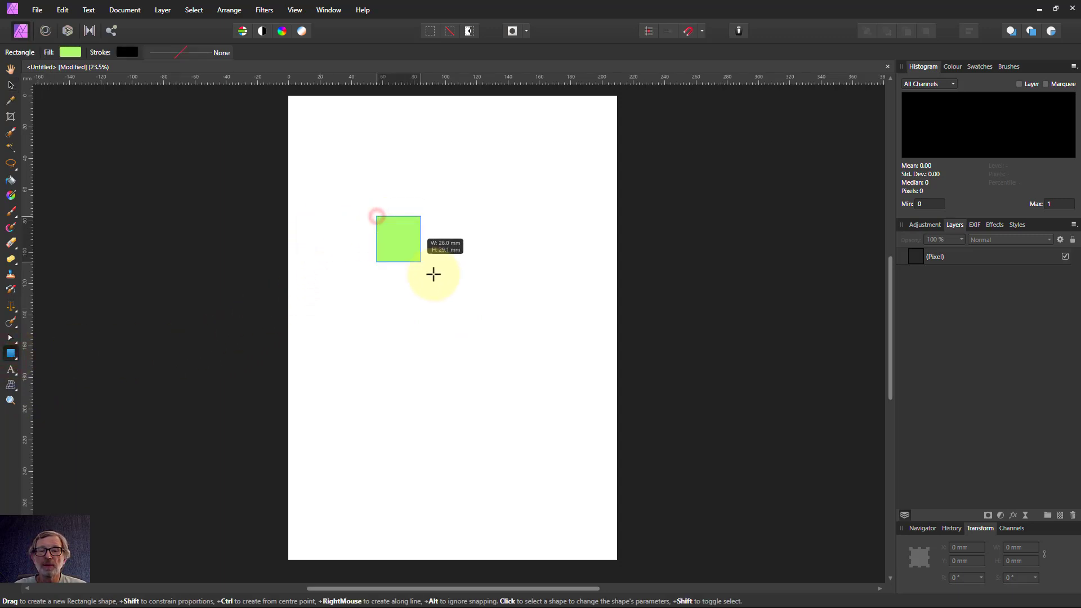
pyautogui.moveTo(377, 214); pyautogui.dragTo(484, 305)
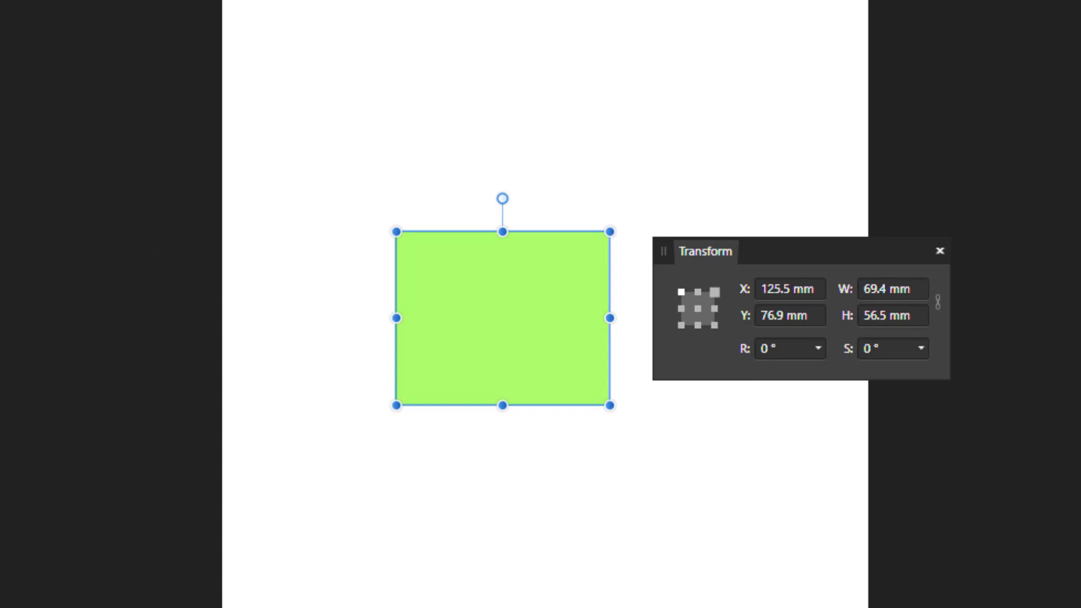
pyautogui.moveTo(609, 317)
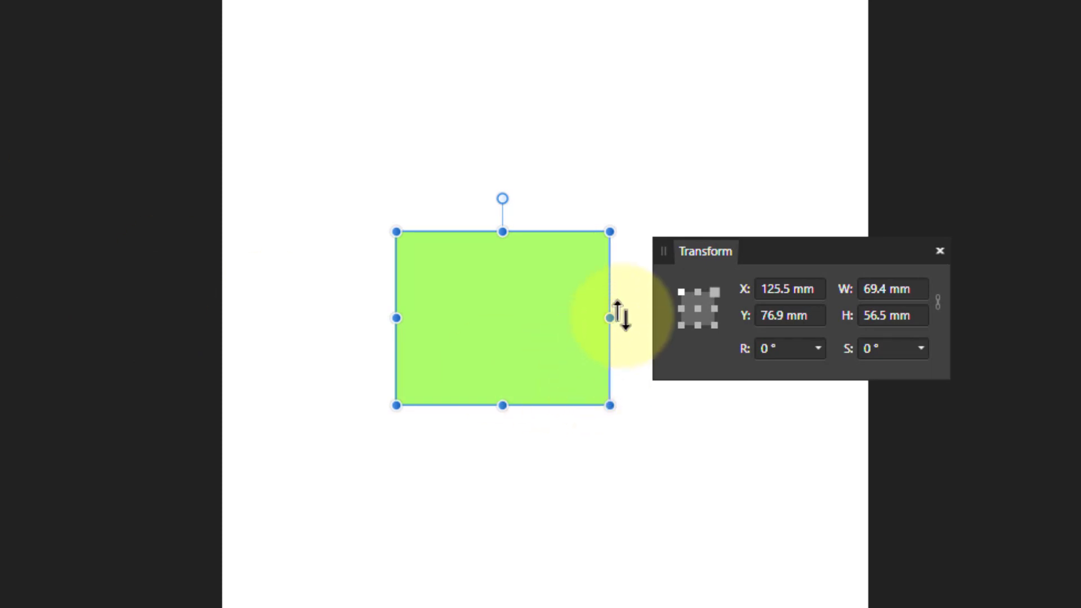
# Step: Move the rectangle around the page, up to the top and back toward the middle
pyautogui.moveTo(617, 317); pyautogui.dragTo(438, 327)
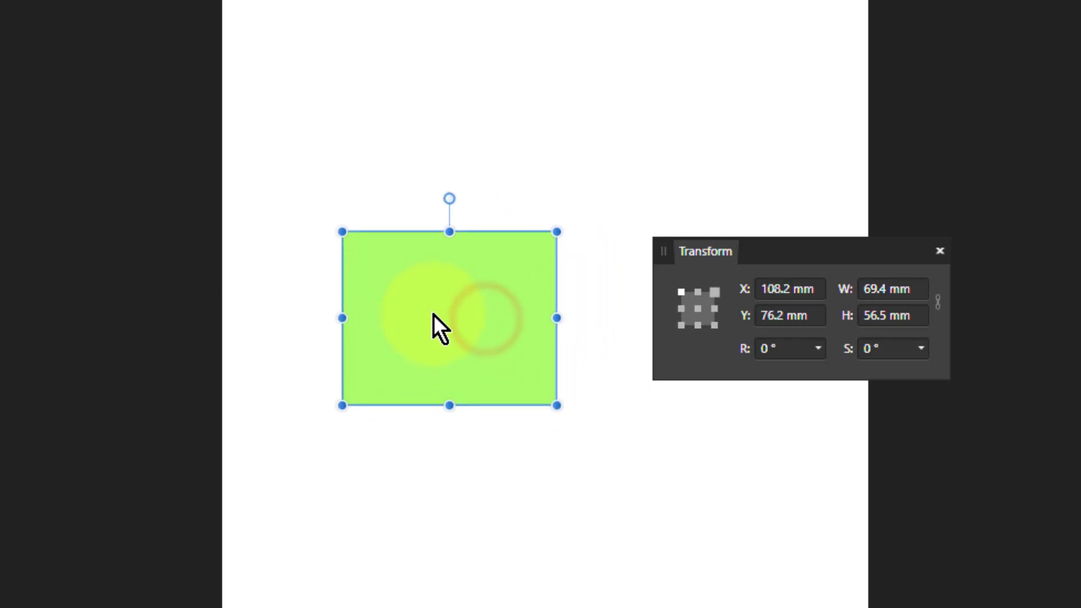
pyautogui.moveTo(441, 327); pyautogui.dragTo(464, 373)
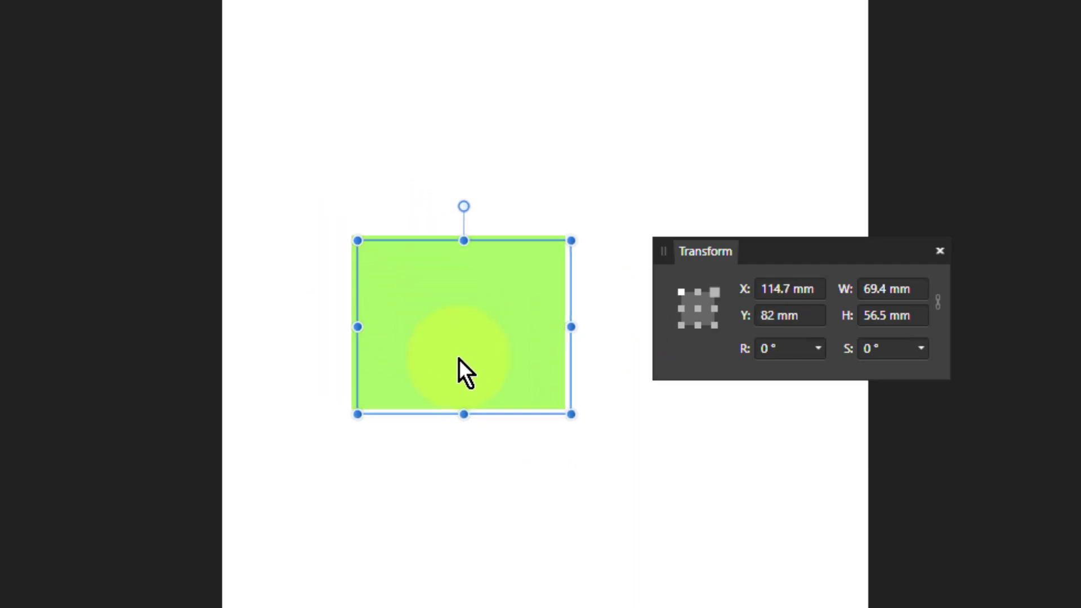
pyautogui.moveTo(462, 327); pyautogui.dragTo(327, 96)
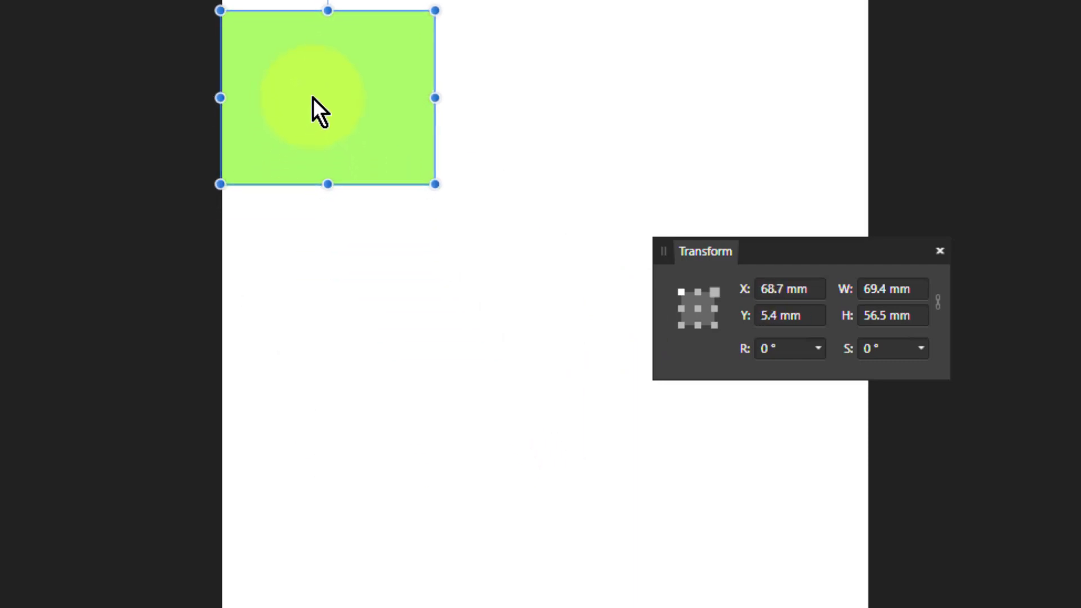
pyautogui.moveTo(318, 110); pyautogui.dragTo(461, 262)
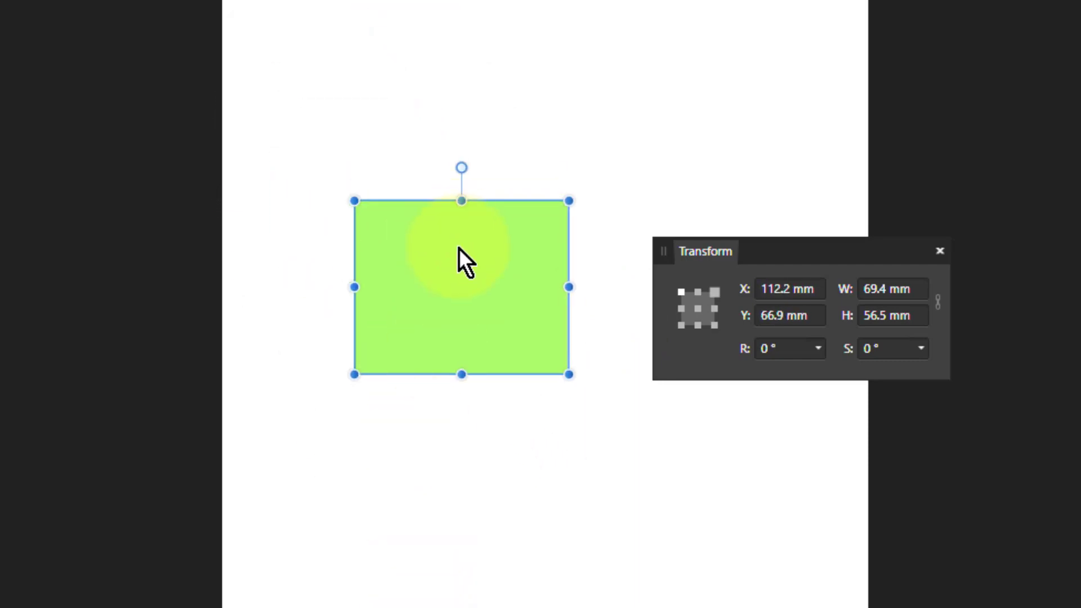
pyautogui.moveTo(460, 256); pyautogui.dragTo(461, 361)
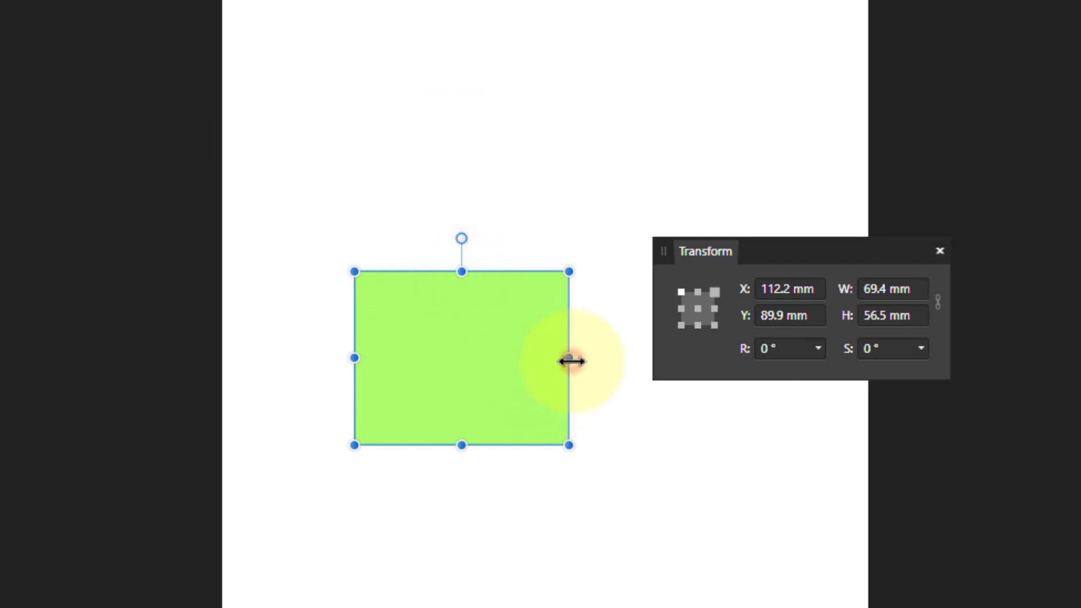
# Step: Resize the rectangle to about 64.7 mm wide by 45 mm high and settle its position
pyautogui.moveTo(568, 357); pyautogui.dragTo(542, 356)
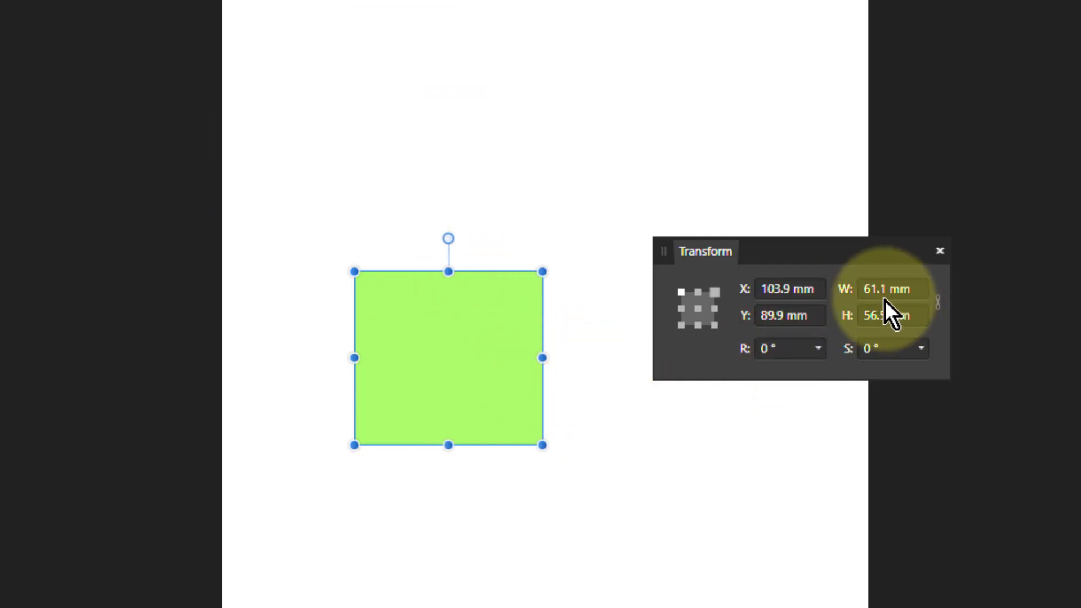
pyautogui.moveTo(541, 358); pyautogui.dragTo(578, 358)
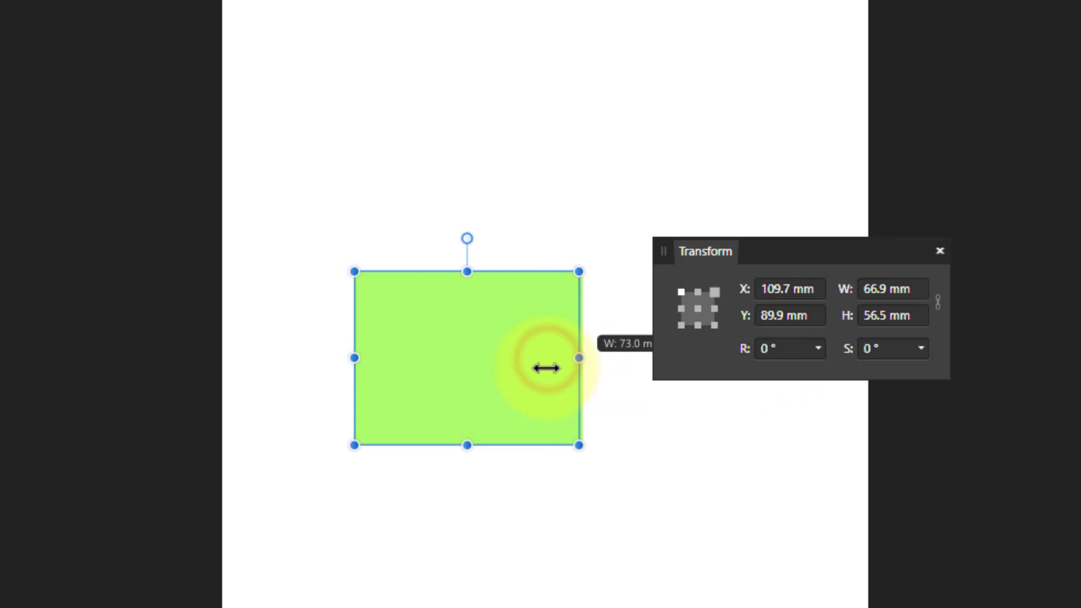
pyautogui.moveTo(577, 358); pyautogui.dragTo(552, 358)
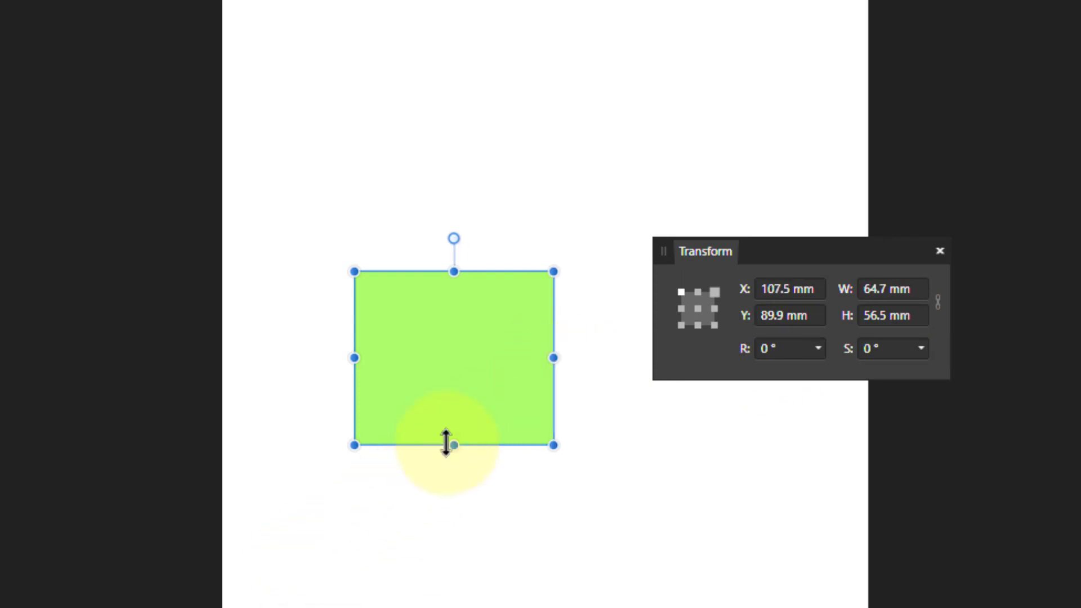
pyautogui.moveTo(452, 445); pyautogui.dragTo(452, 580)
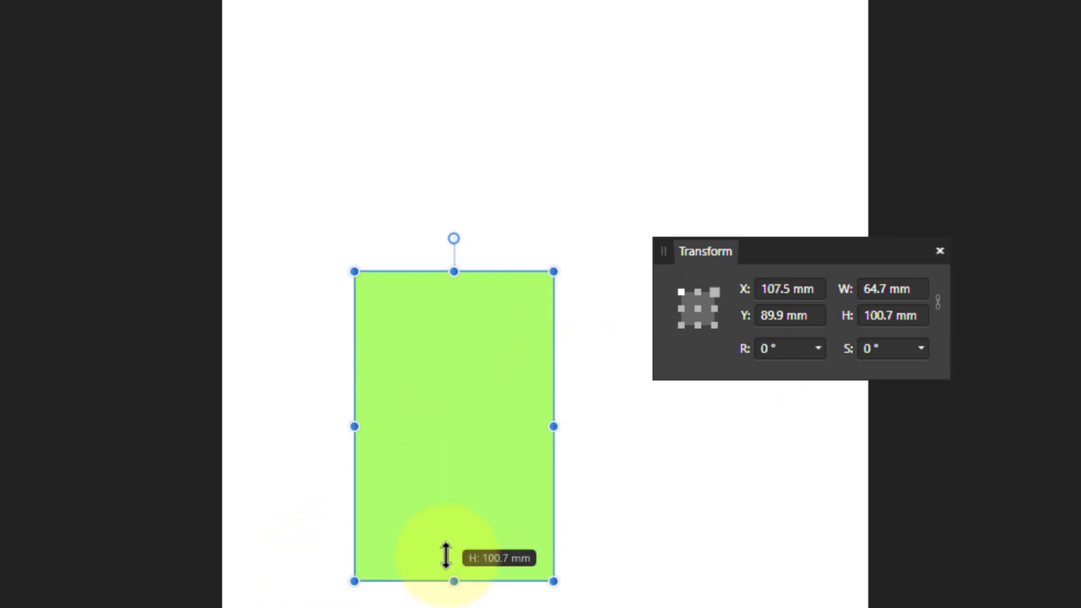
pyautogui.moveTo(453, 581); pyautogui.dragTo(453, 410)
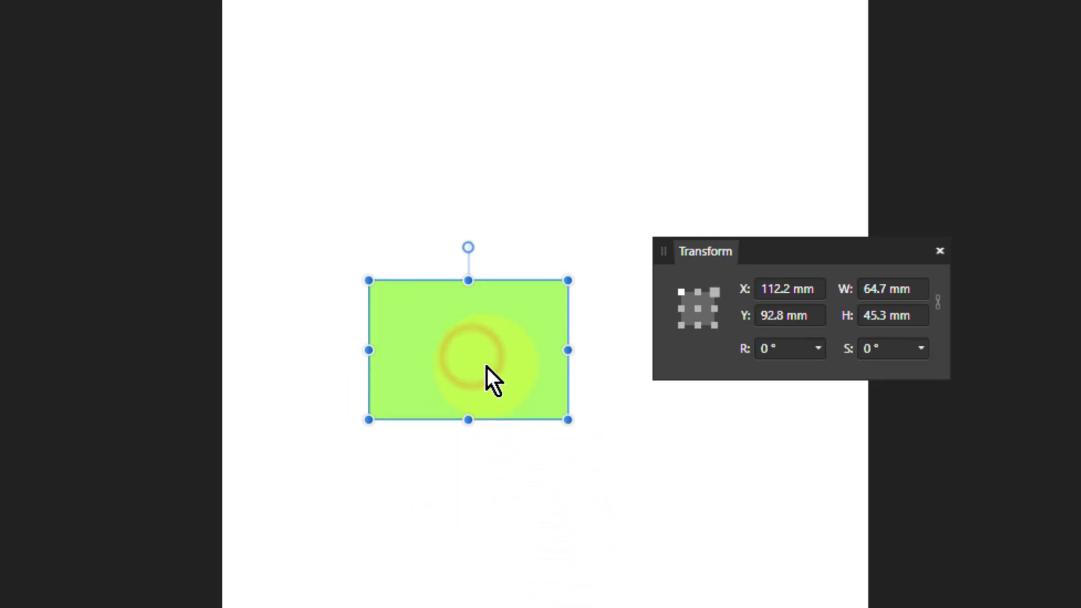
pyautogui.moveTo(468, 349); pyautogui.dragTo(493, 375)
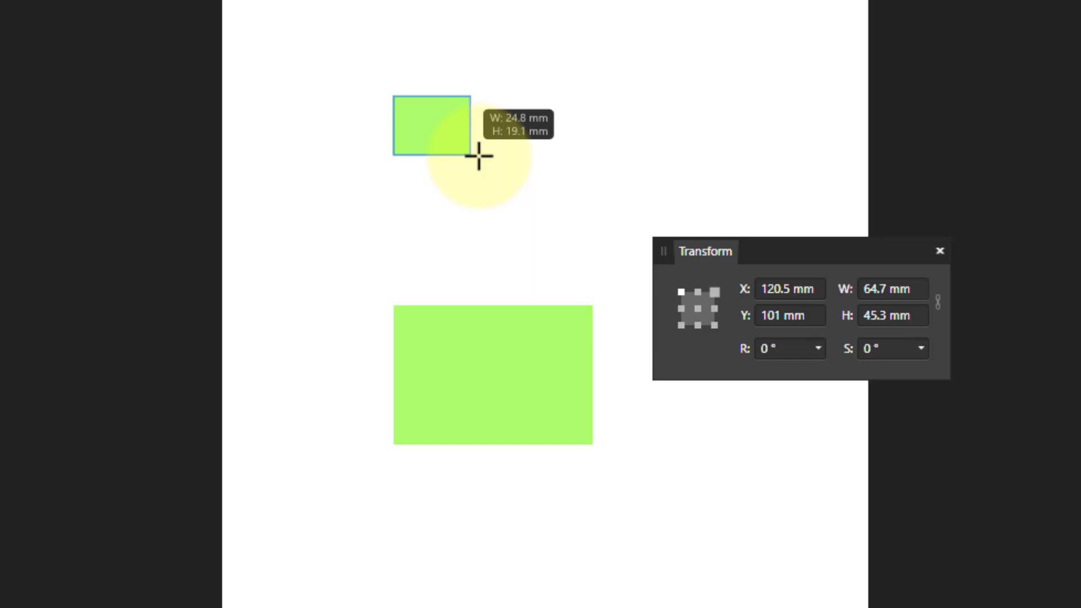
# Step: Draw a smaller green rectangle, about 34 by 25 mm, and nudge it into place above the first
pyautogui.moveTo(479, 155); pyautogui.dragTo(500, 172)
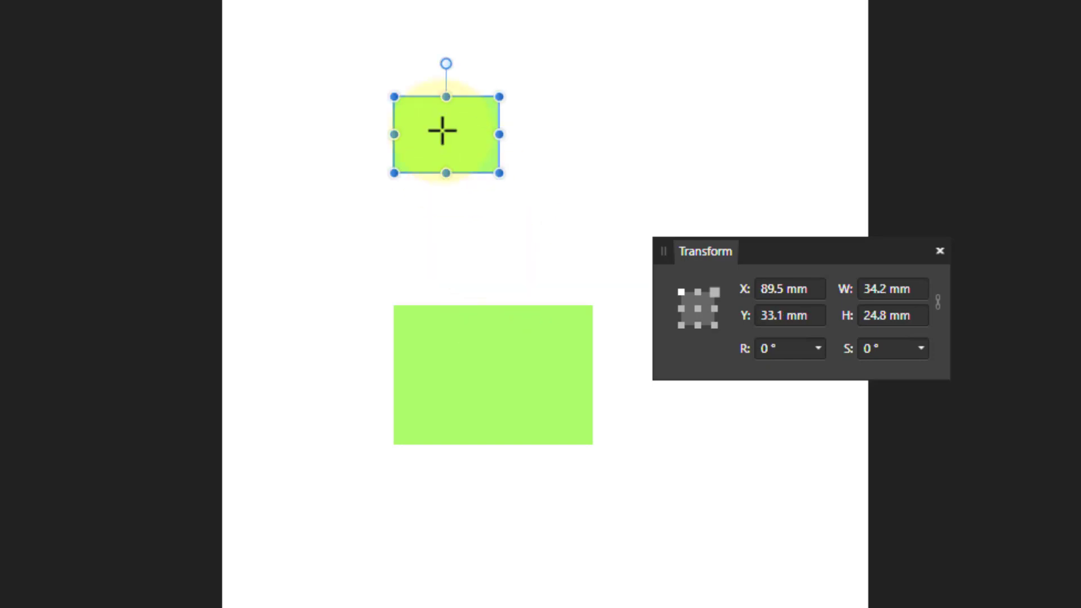
pyautogui.moveTo(444, 133); pyautogui.dragTo(503, 156)
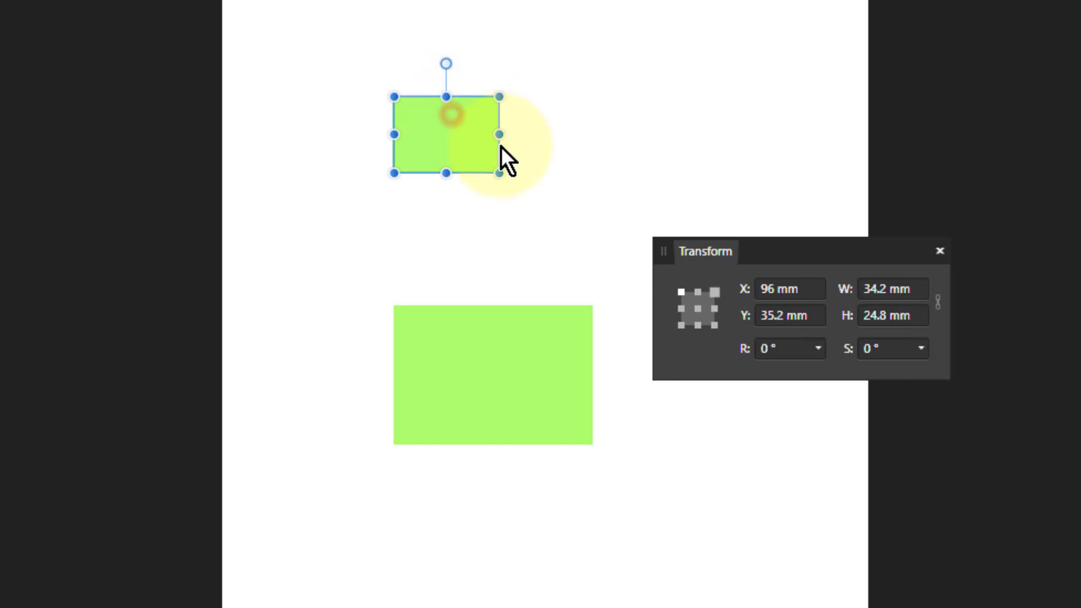
pyautogui.moveTo(444, 134); pyautogui.dragTo(506, 170)
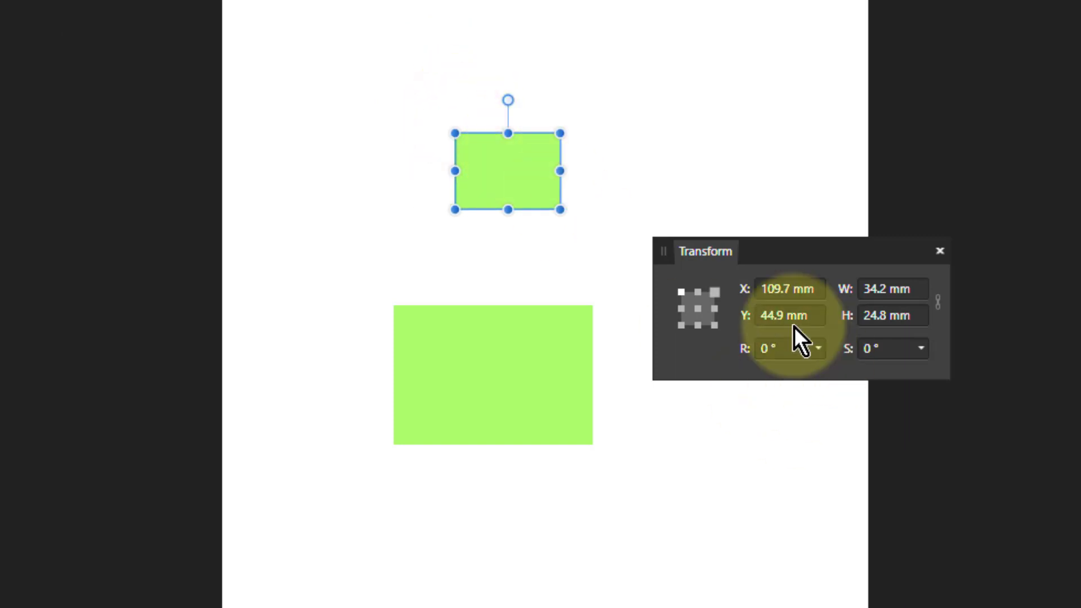
pyautogui.moveTo(534, 189)
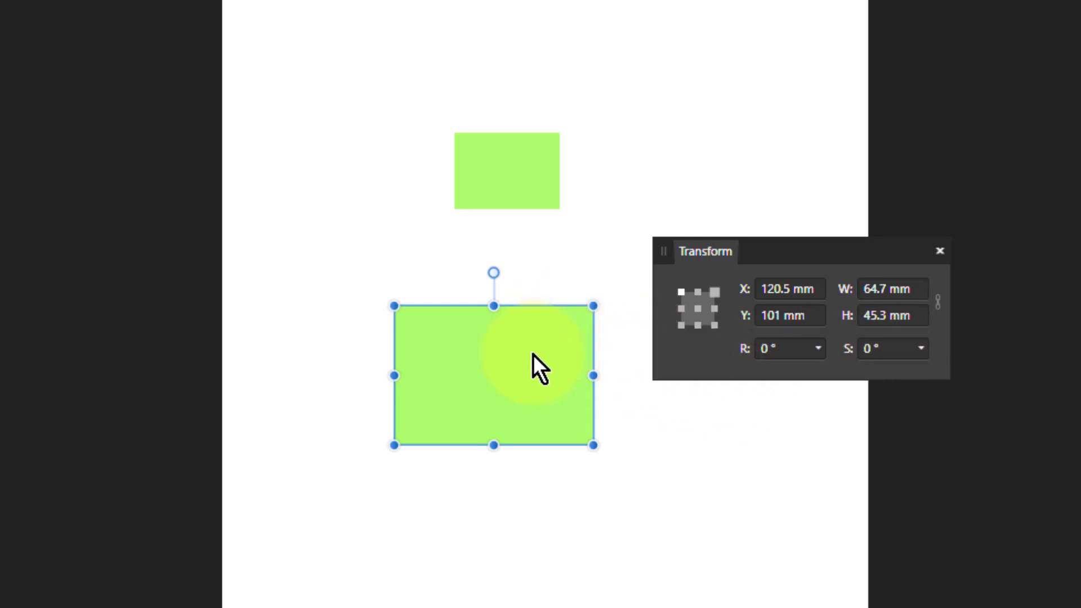
# Step: Rotate the larger rectangle to about -10°, 15° and -9°, then set R back to 0
pyautogui.moveTo(493, 273); pyautogui.dragTo(503, 283)
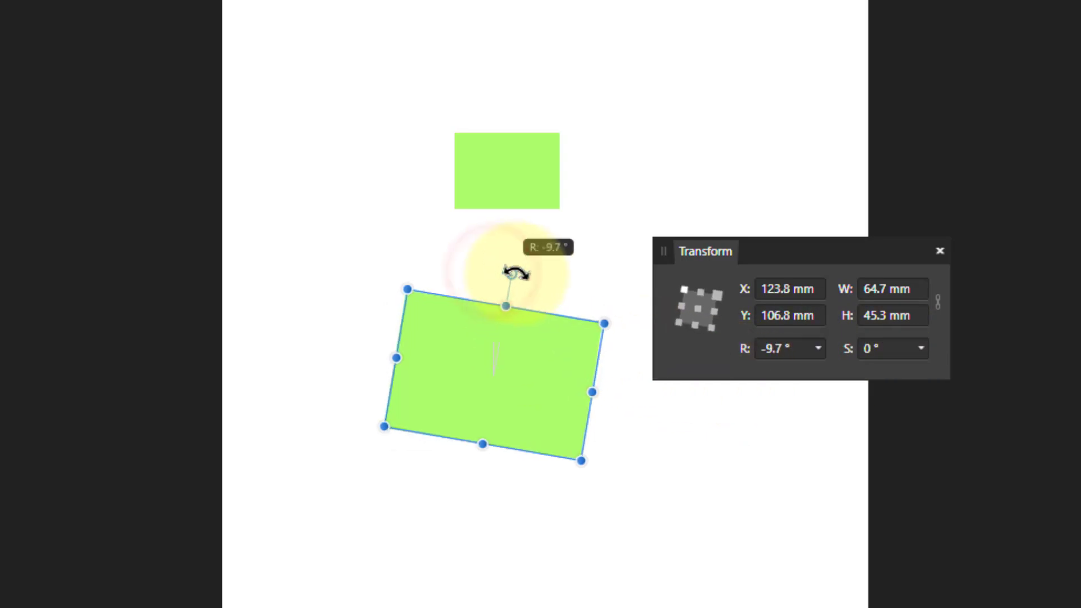
pyautogui.moveTo(503, 272); pyautogui.dragTo(475, 280)
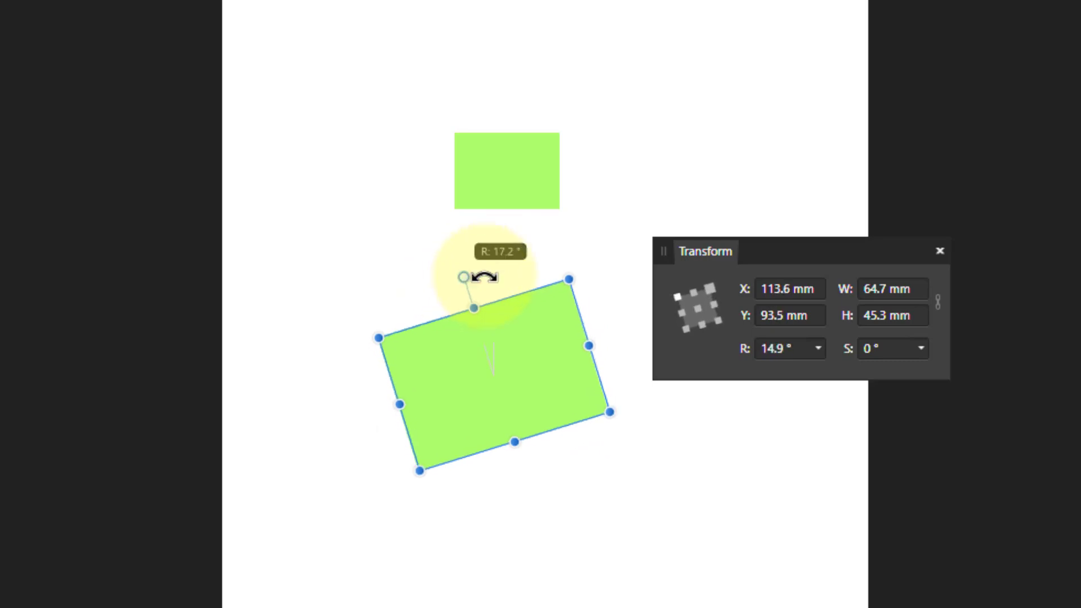
pyautogui.moveTo(474, 276); pyautogui.dragTo(505, 290)
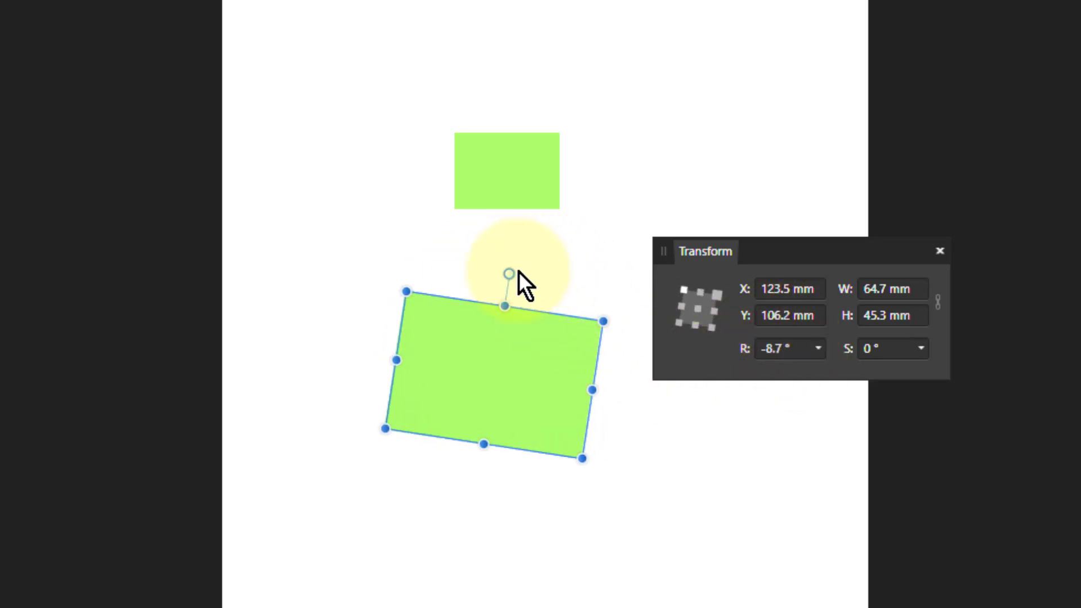
pyautogui.click(783, 348)
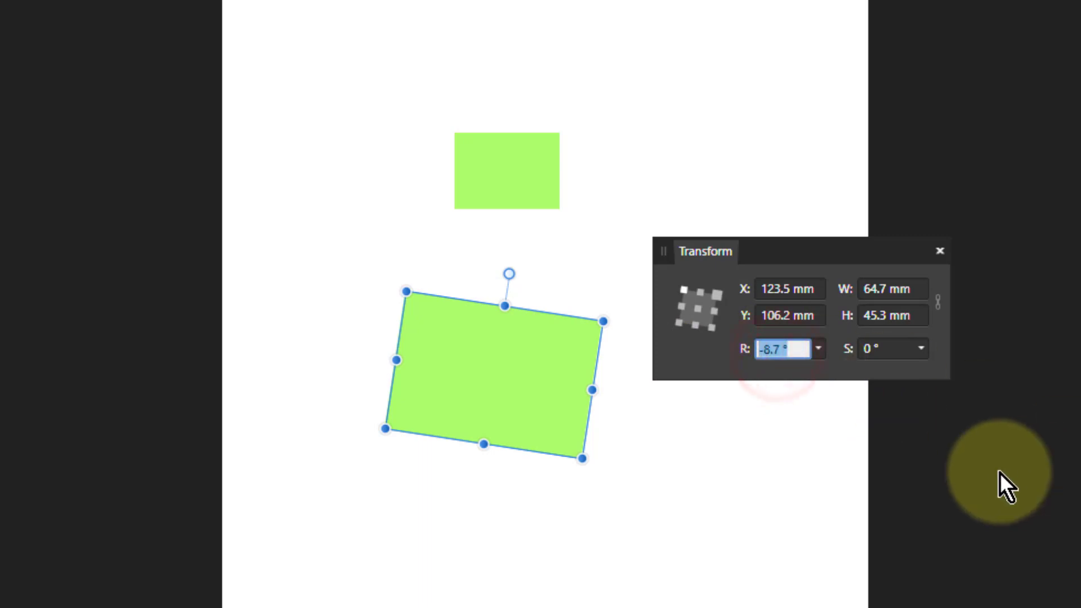
pyautogui.write('0 °')
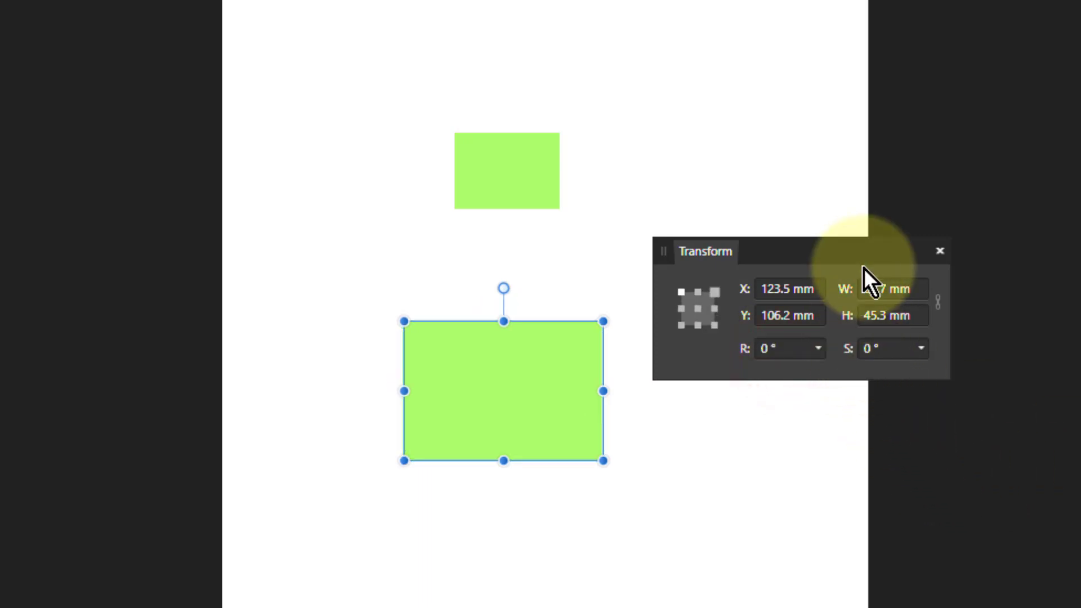
# Step: Set the rectangle's height to 2*w, making it about 64.7 by 129.4 mm
pyautogui.click(891, 315)
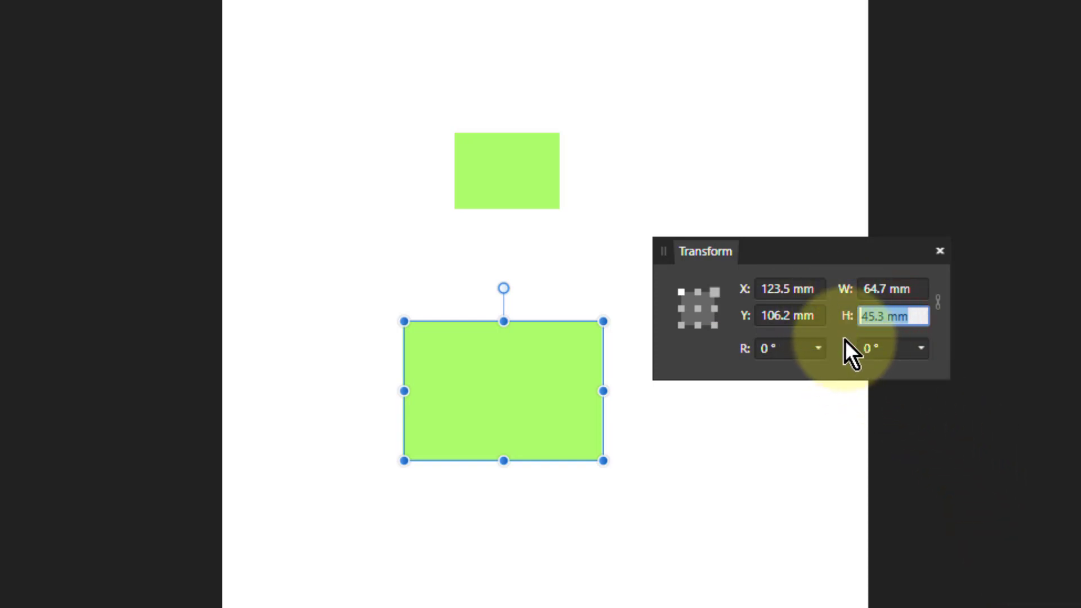
pyautogui.write('2')
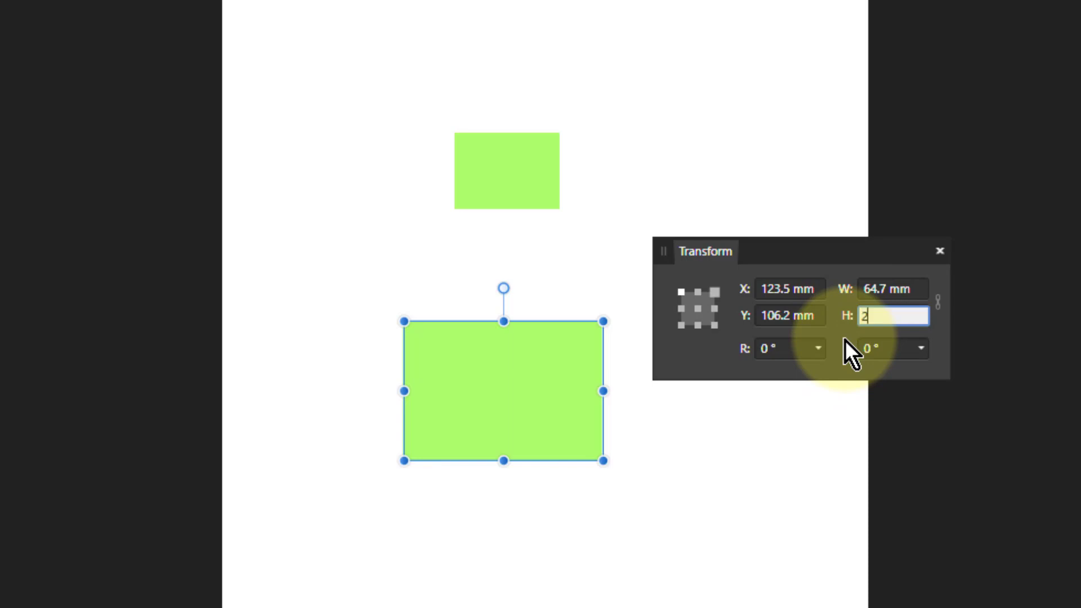
pyautogui.write('*w')
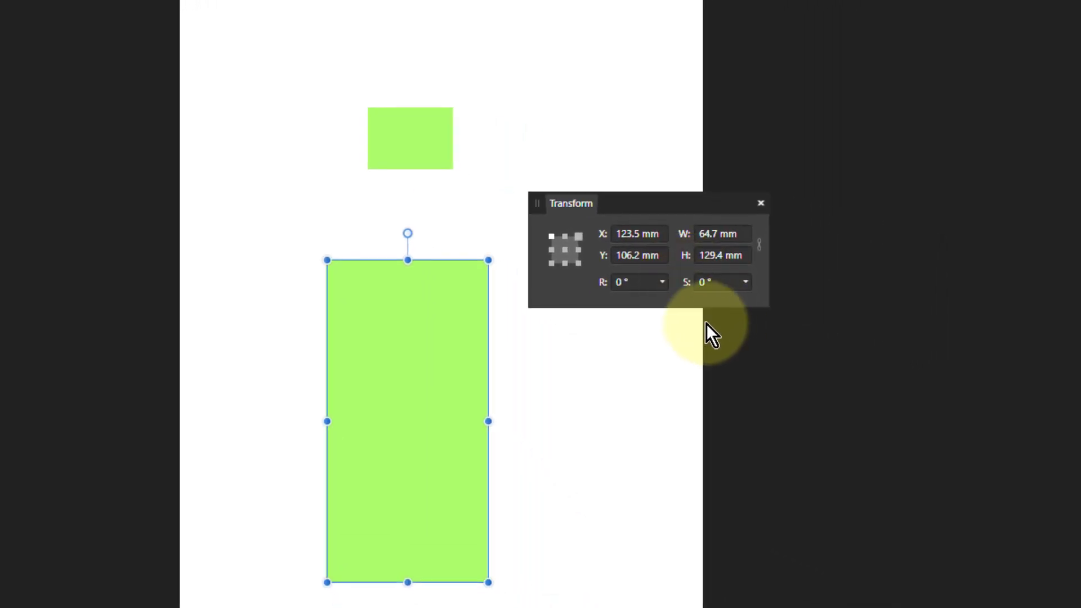
pyautogui.moveTo(627, 342)
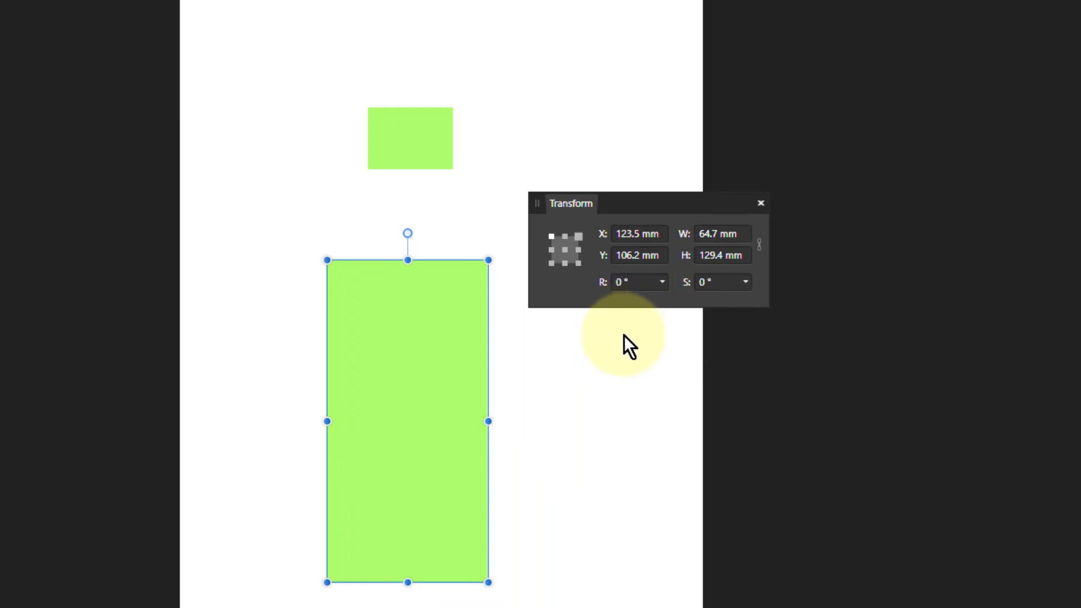
pyautogui.moveTo(613, 392)
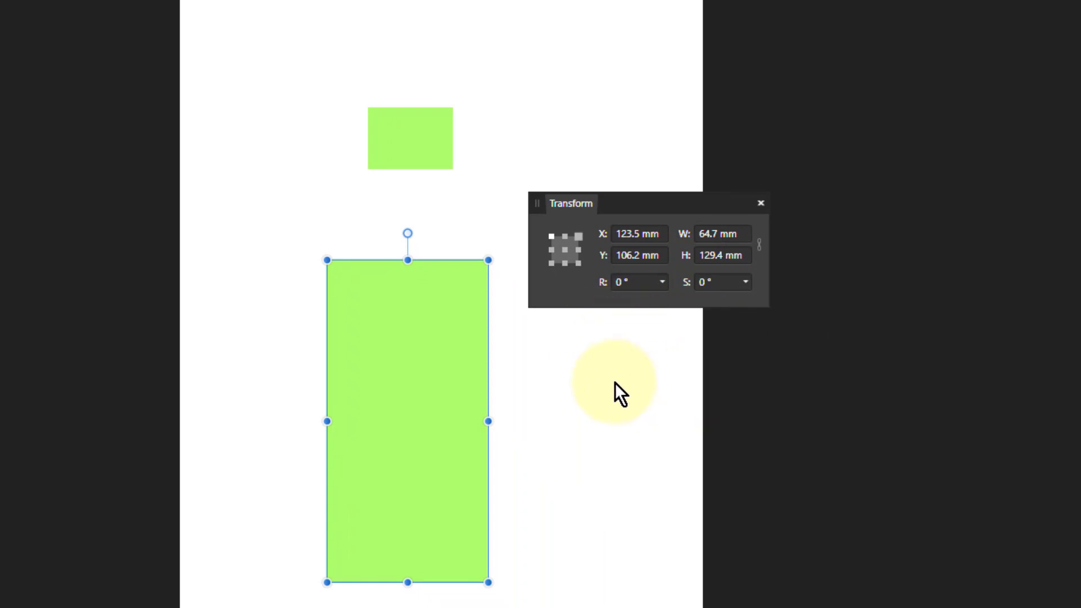
pyautogui.moveTo(642, 383)
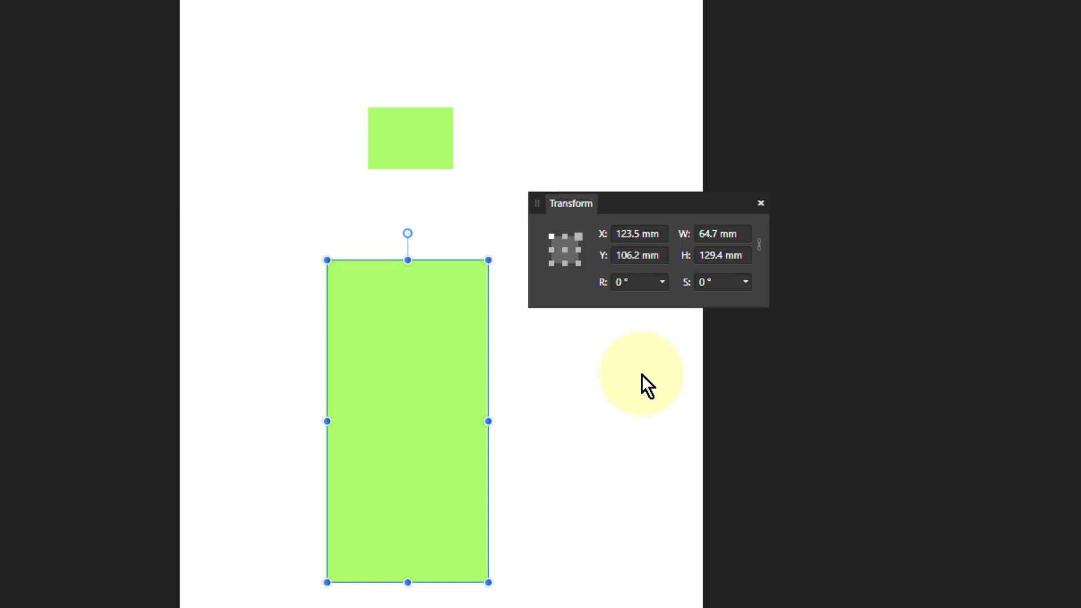
pyautogui.moveTo(710, 293)
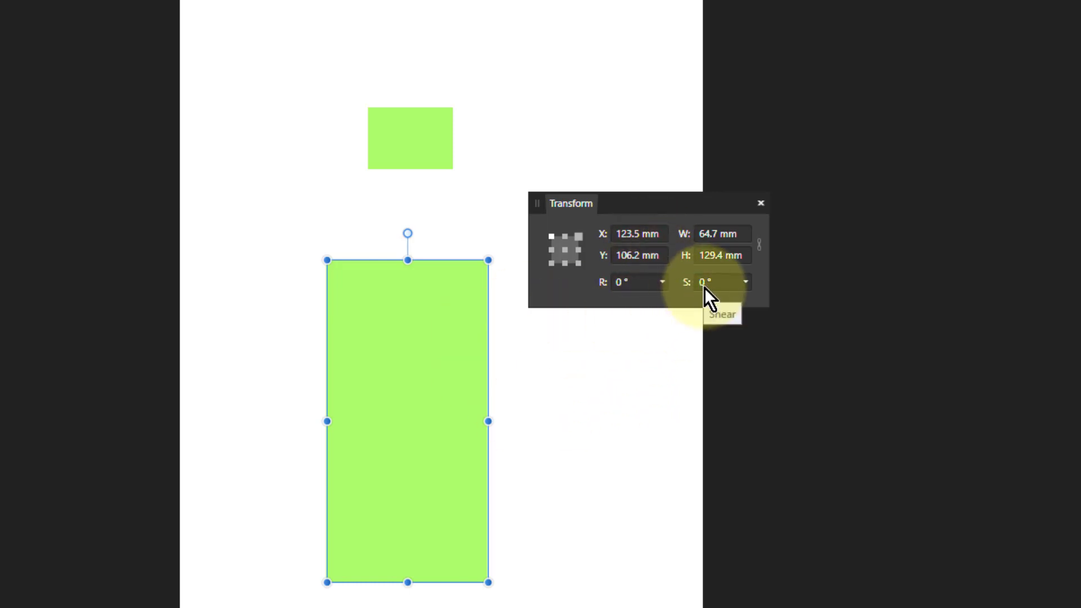
pyautogui.moveTo(410, 253)
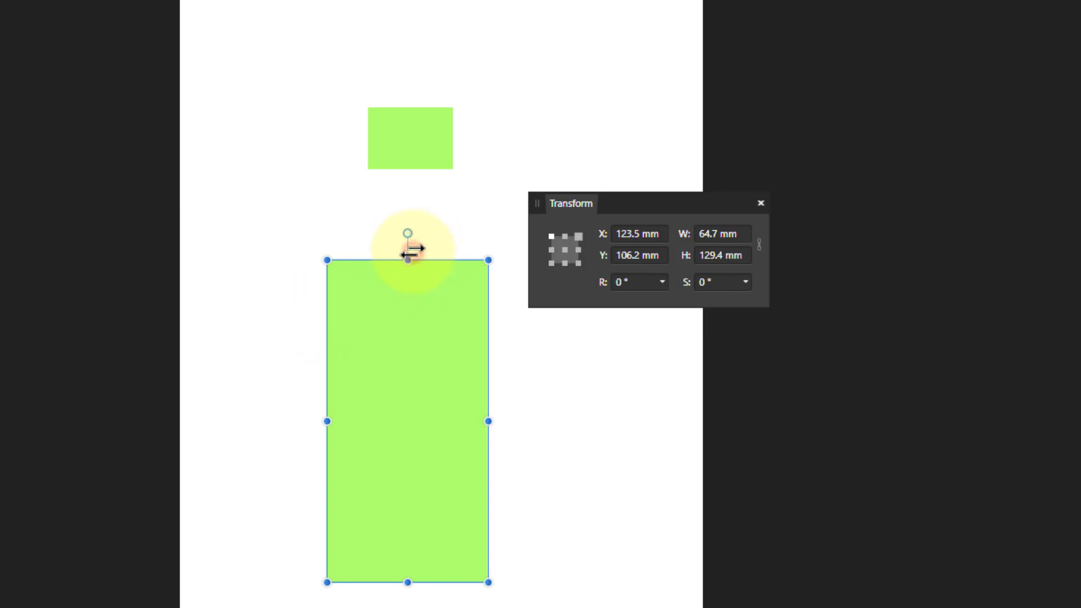
# Step: Shear the tall rectangle to about 9°, then reset its Shear to 0°
pyautogui.moveTo(406, 260); pyautogui.dragTo(328, 260)
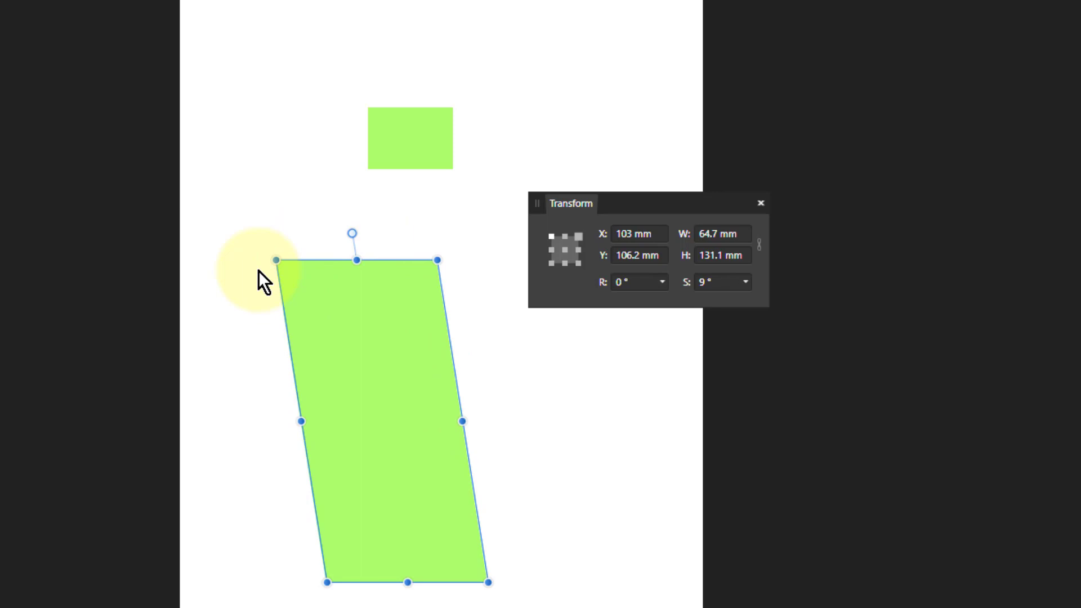
pyautogui.moveTo(451, 272)
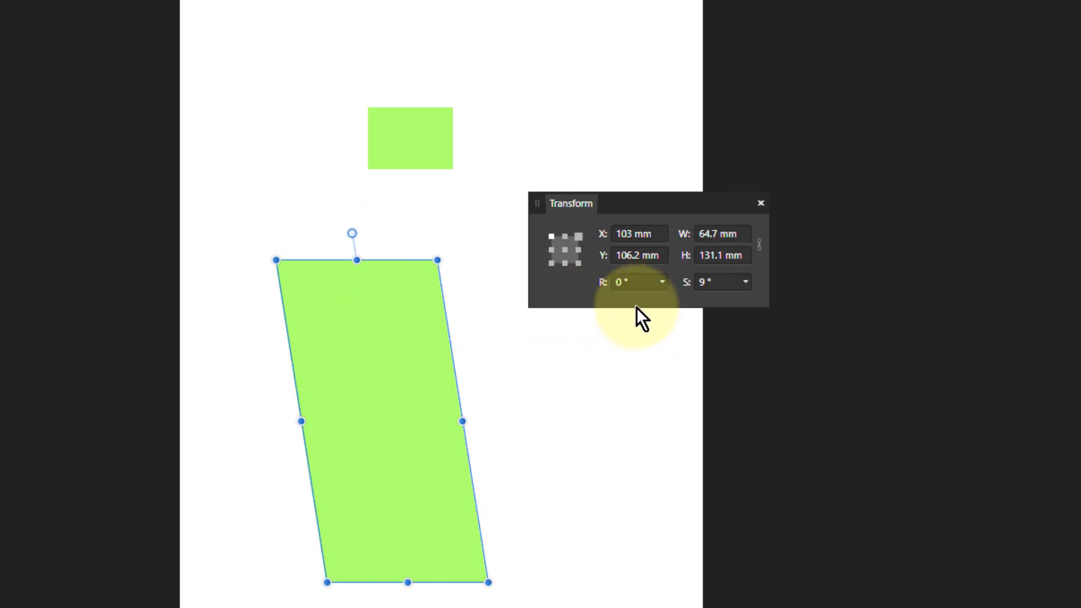
pyautogui.click(720, 281)
pyautogui.write('0')
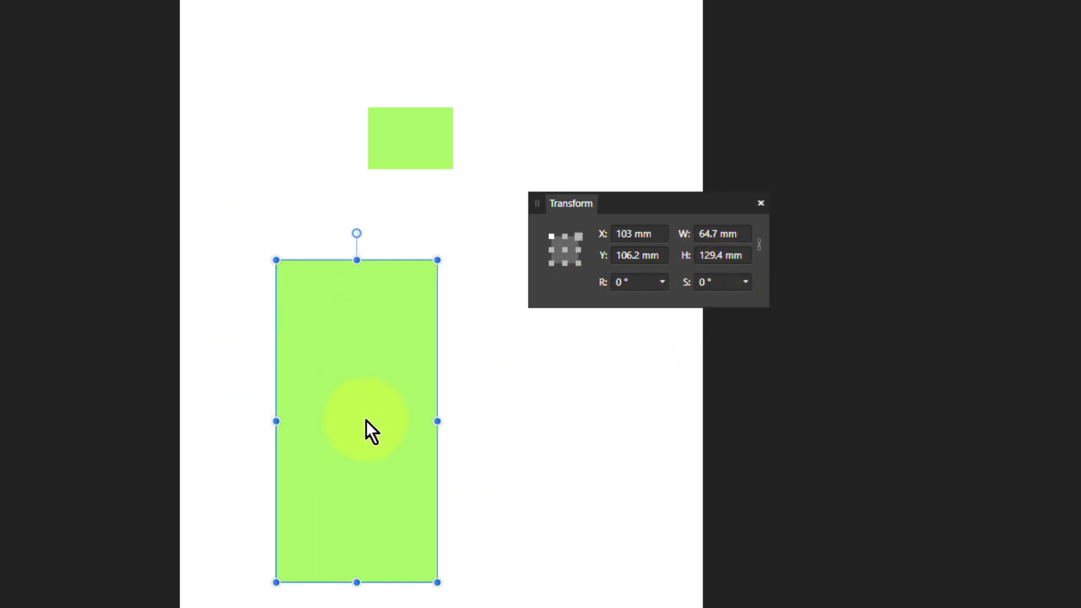
# Step: Reposition the tall rectangle and widen it to about 96.4 by 129.4 mm, lower on the page
pyautogui.moveTo(370, 429); pyautogui.dragTo(355, 456)
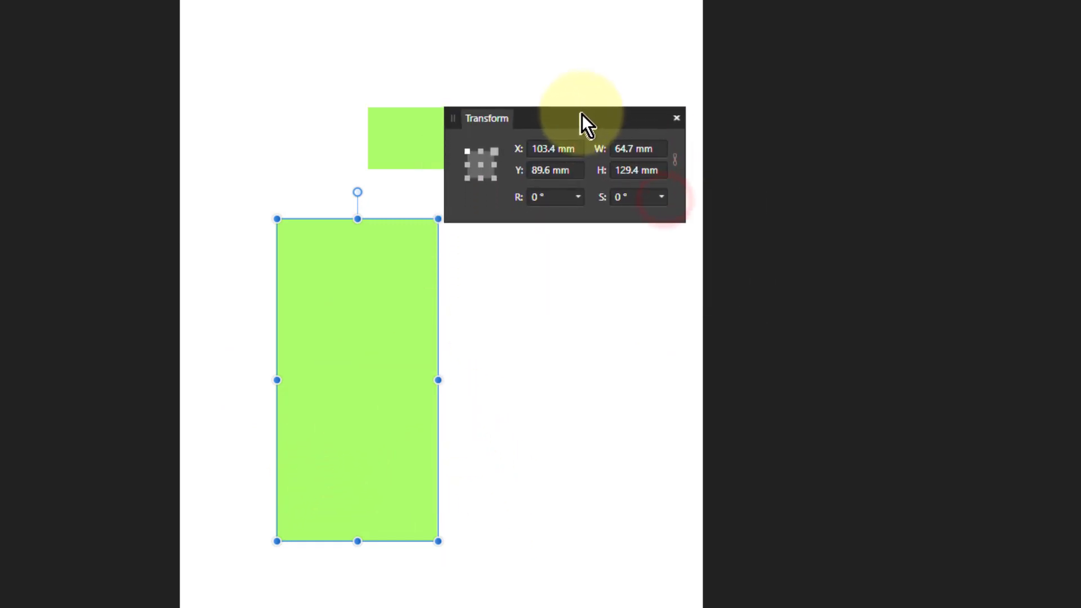
pyautogui.moveTo(357, 379); pyautogui.dragTo(506, 355)
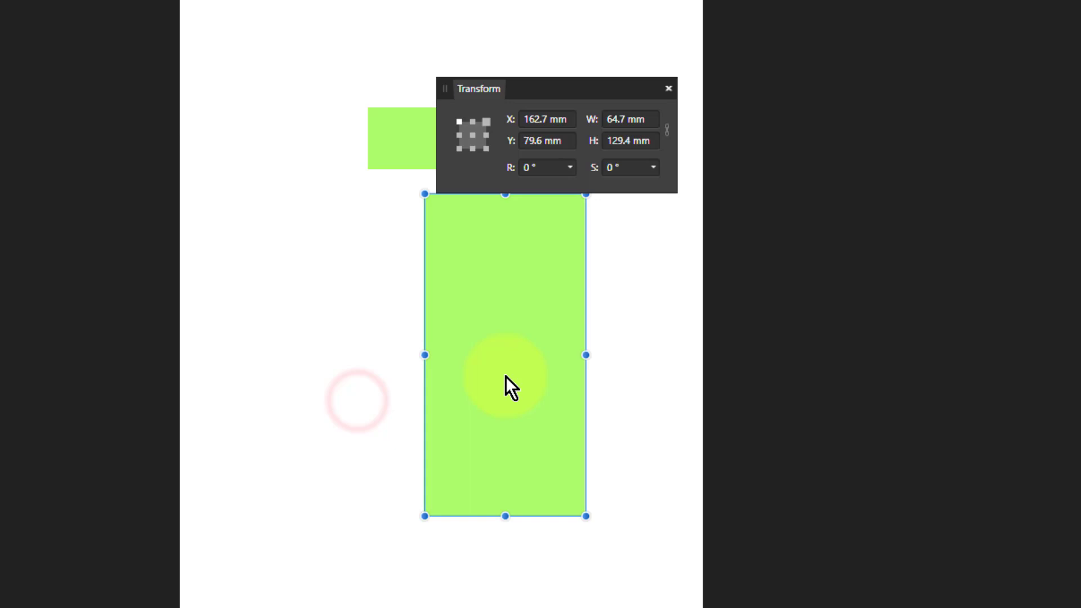
pyautogui.moveTo(509, 384); pyautogui.dragTo(519, 379)
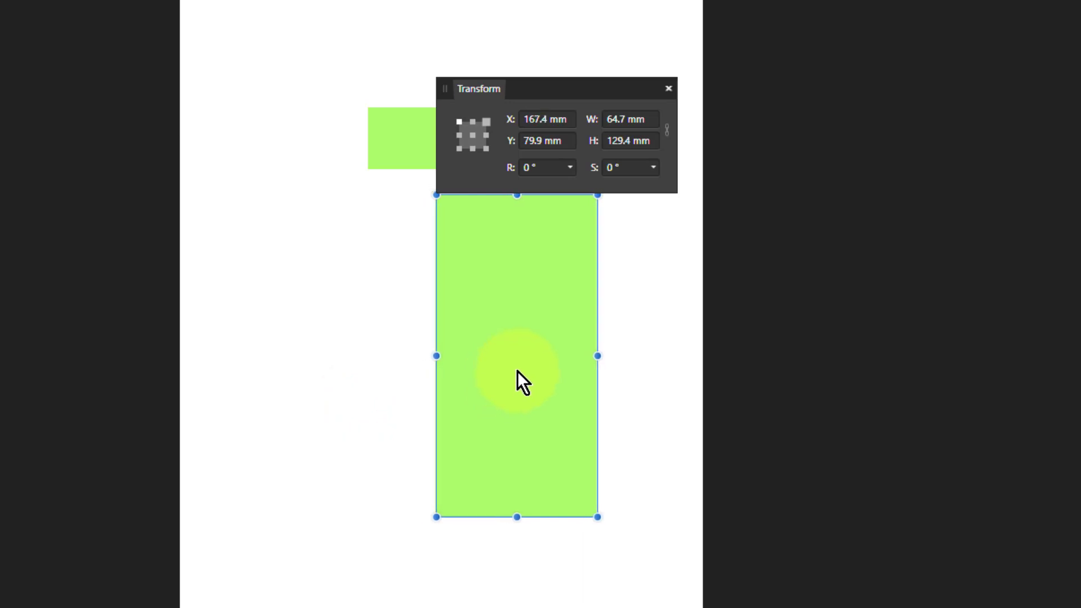
pyautogui.moveTo(597, 354); pyautogui.dragTo(625, 354)
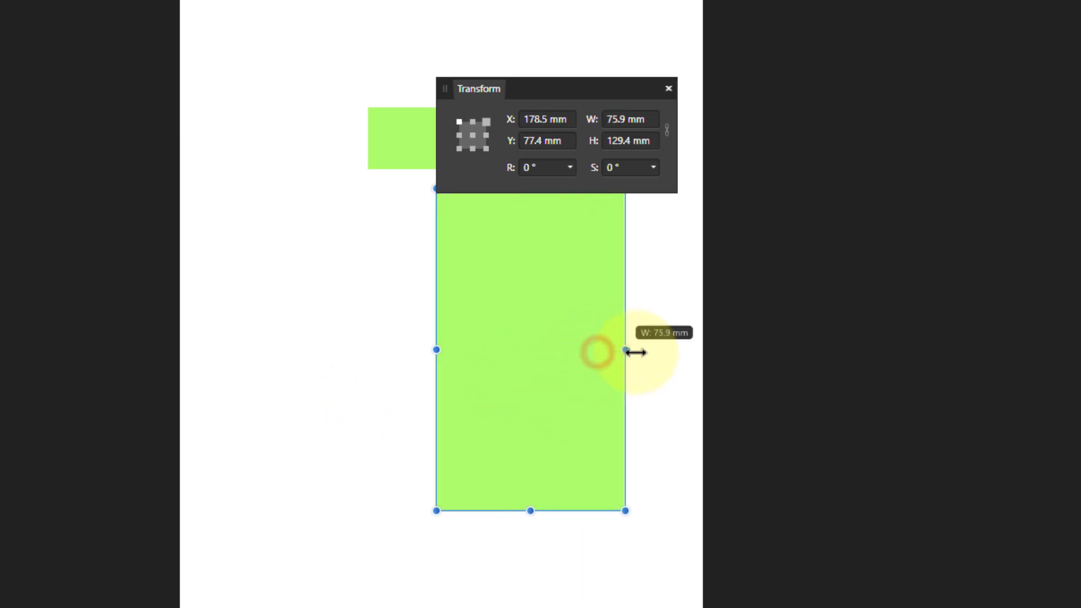
pyautogui.moveTo(624, 349); pyautogui.dragTo(675, 349)
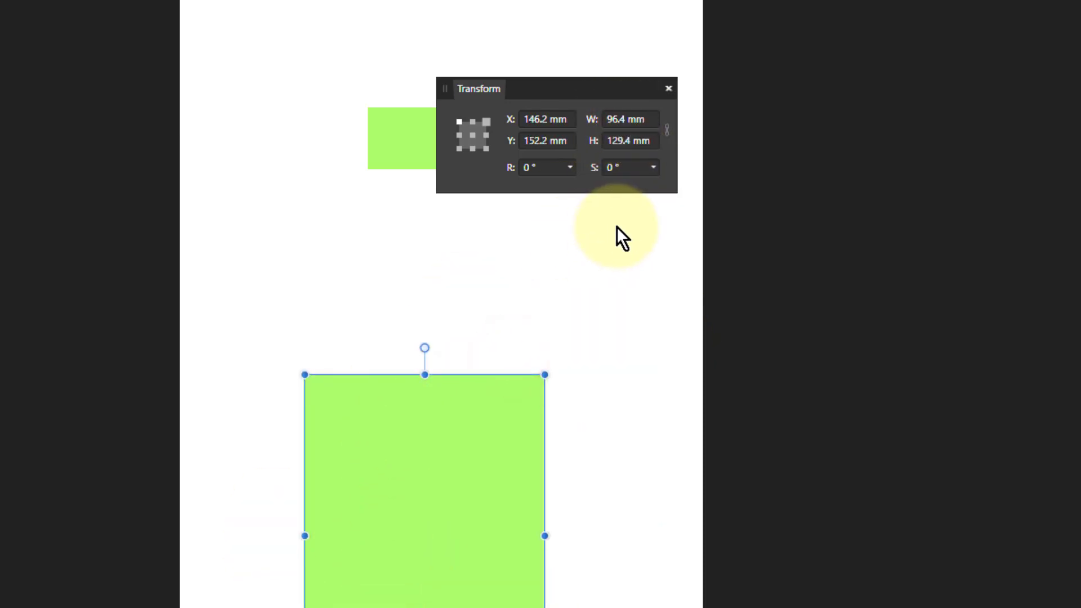
pyautogui.moveTo(644, 142)
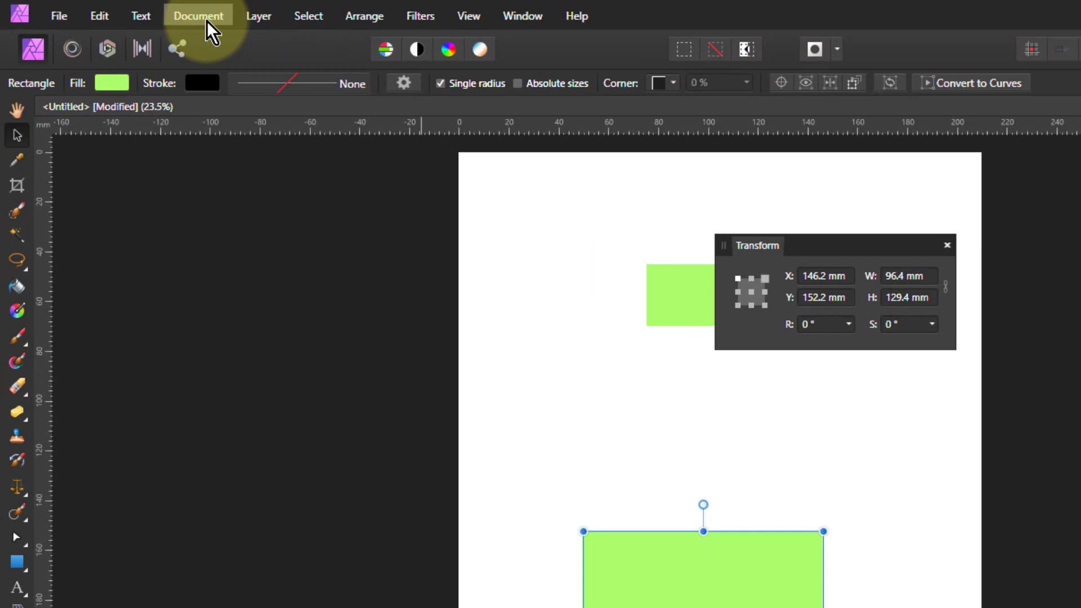
# Step: Resize Document with units set to Pixels, giving about 2480 by 3508 px at 300 DPI
pyautogui.click(198, 15)
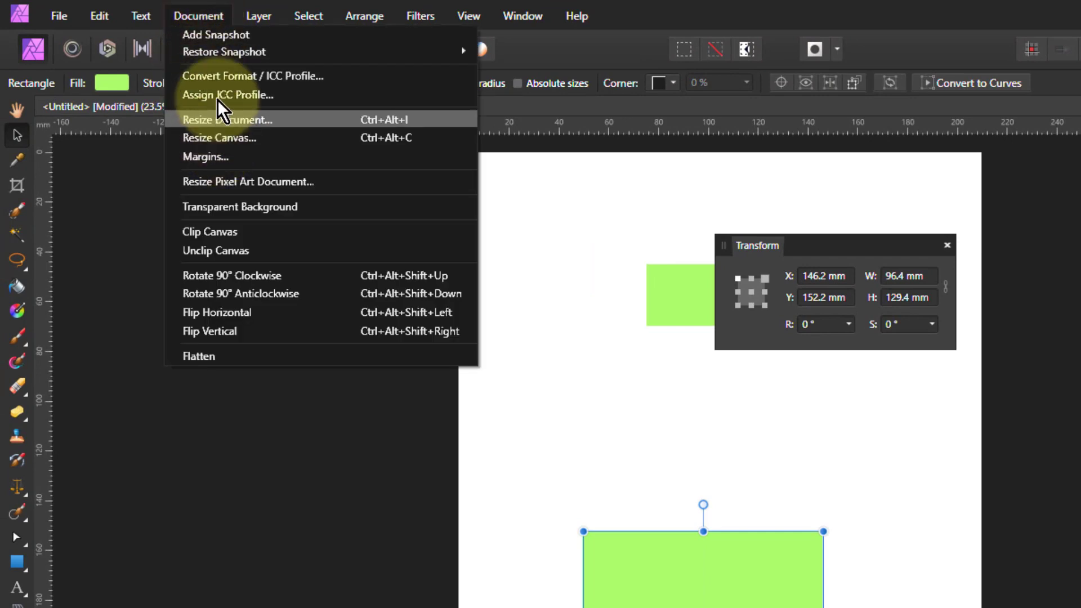
pyautogui.click(228, 119)
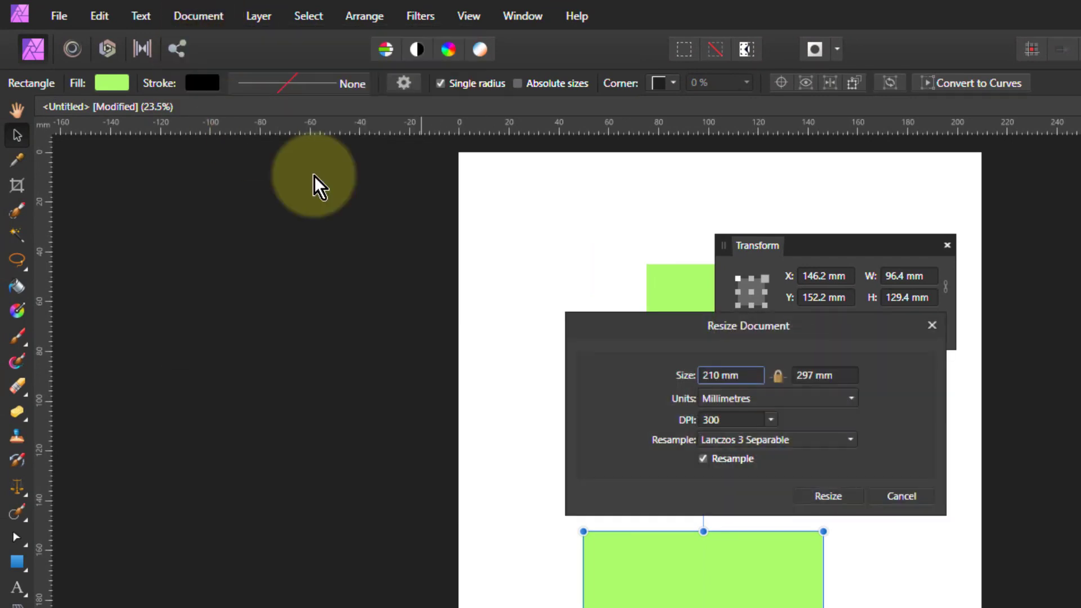
pyautogui.click(777, 397)
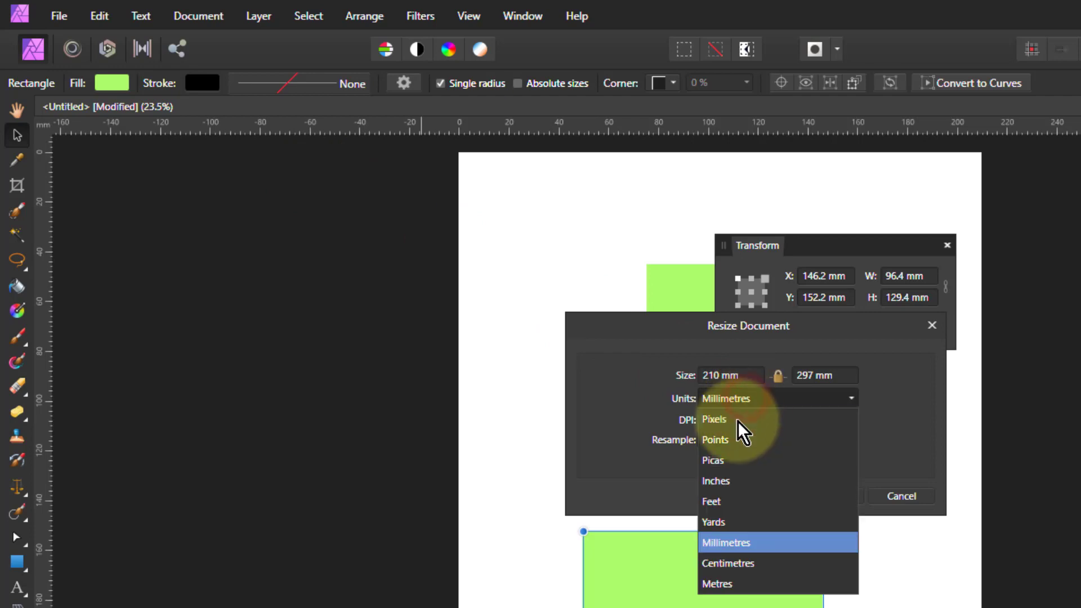
pyautogui.click(713, 418)
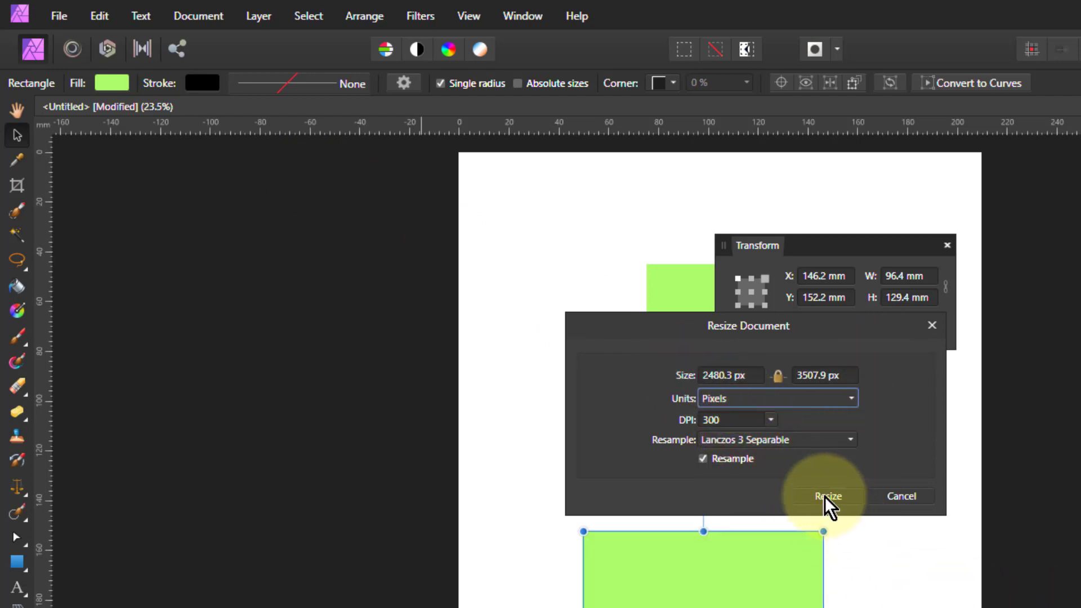
pyautogui.click(827, 496)
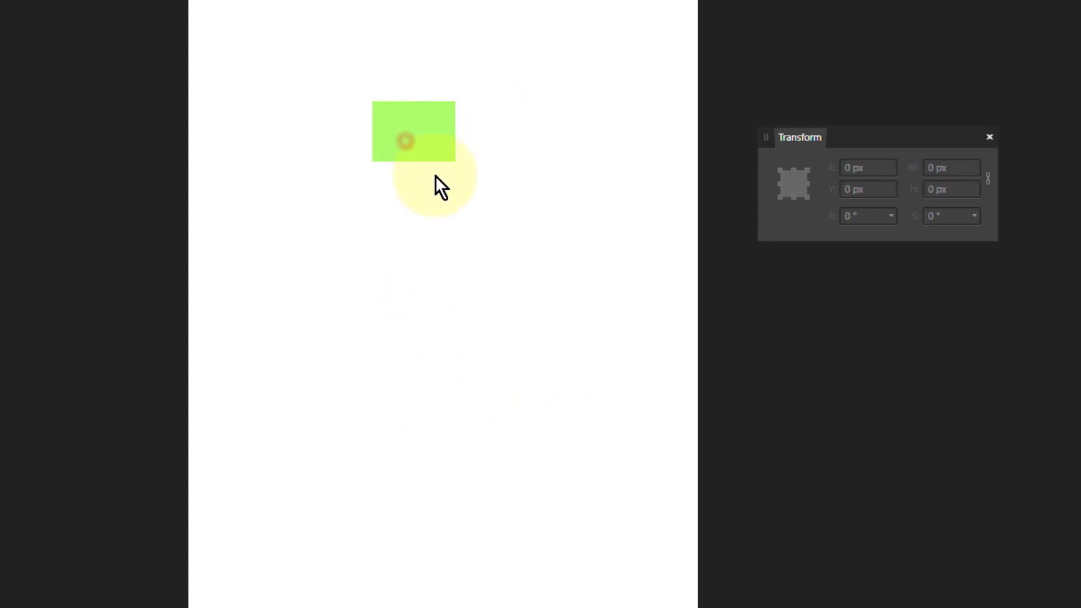
# Step: Place the bluebell photo into the document as its own image layer
pyautogui.click(60, 15)
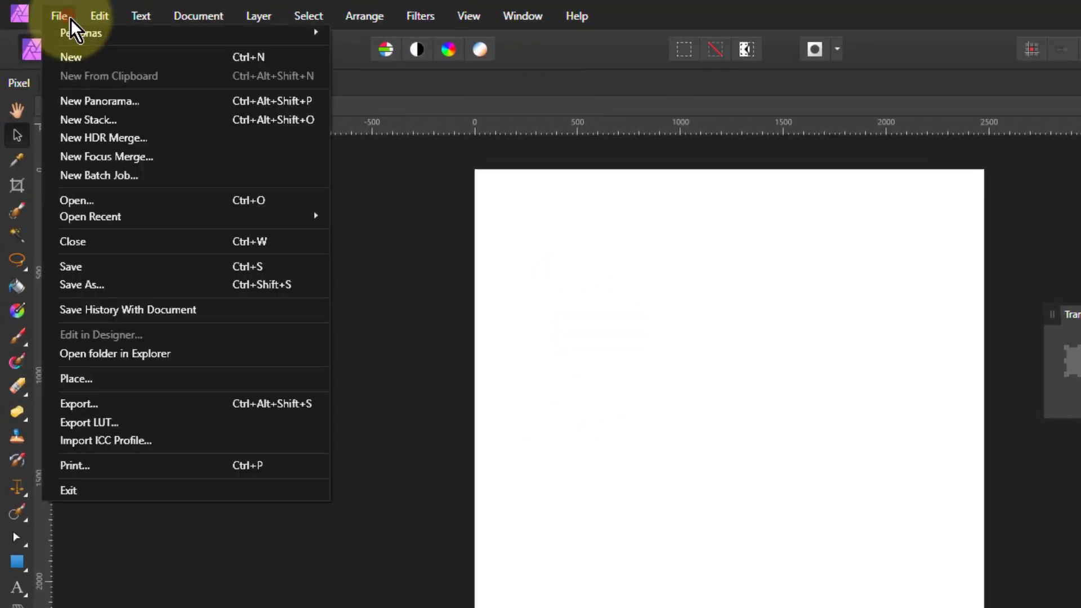
pyautogui.click(76, 201)
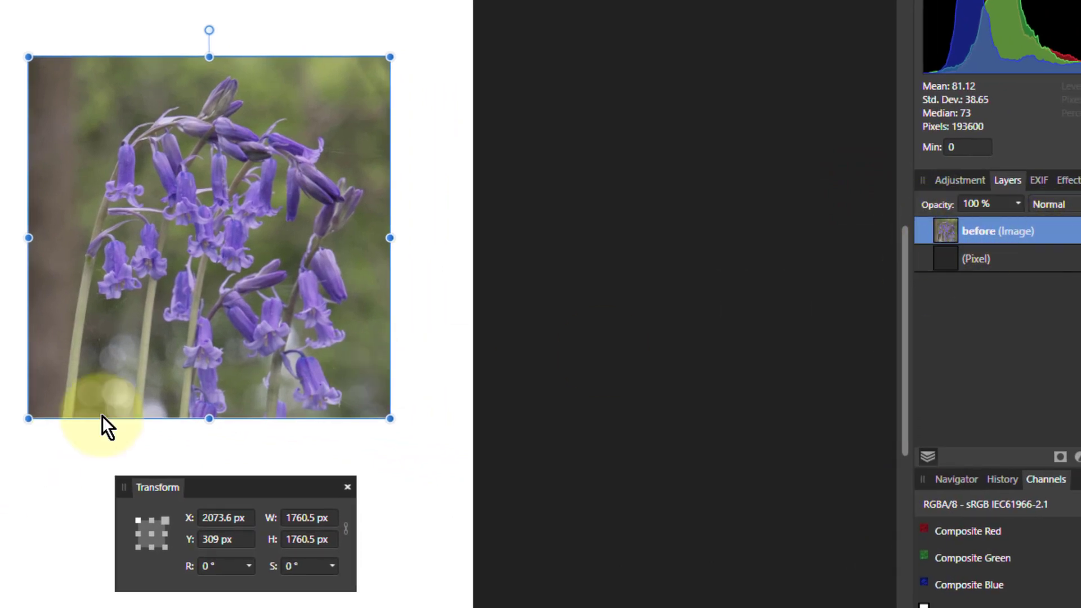
# Step: Trim the bluebell photo from its left and bottom edges to about 1743 by 1752 px
pyautogui.moveTo(29, 238); pyautogui.dragTo(48, 239)
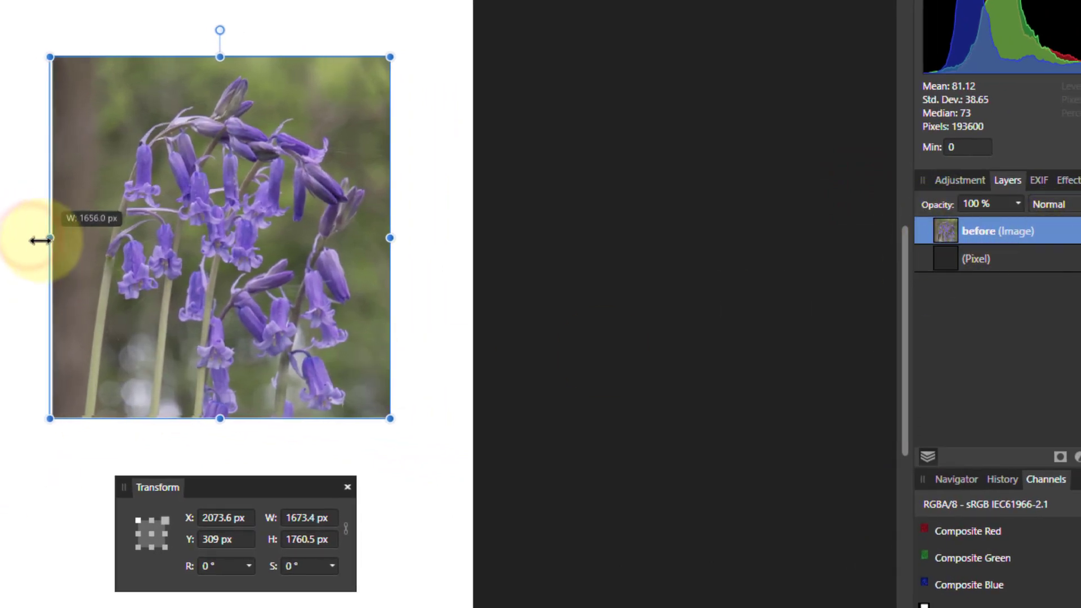
pyautogui.moveTo(48, 237); pyautogui.dragTo(31, 237)
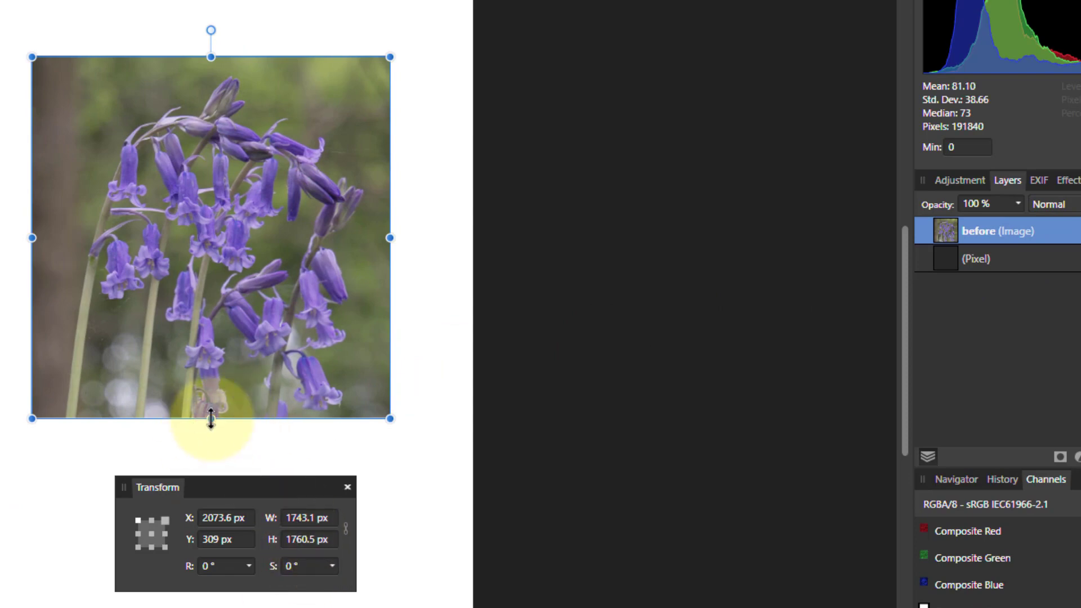
pyautogui.moveTo(211, 420); pyautogui.dragTo(210, 418)
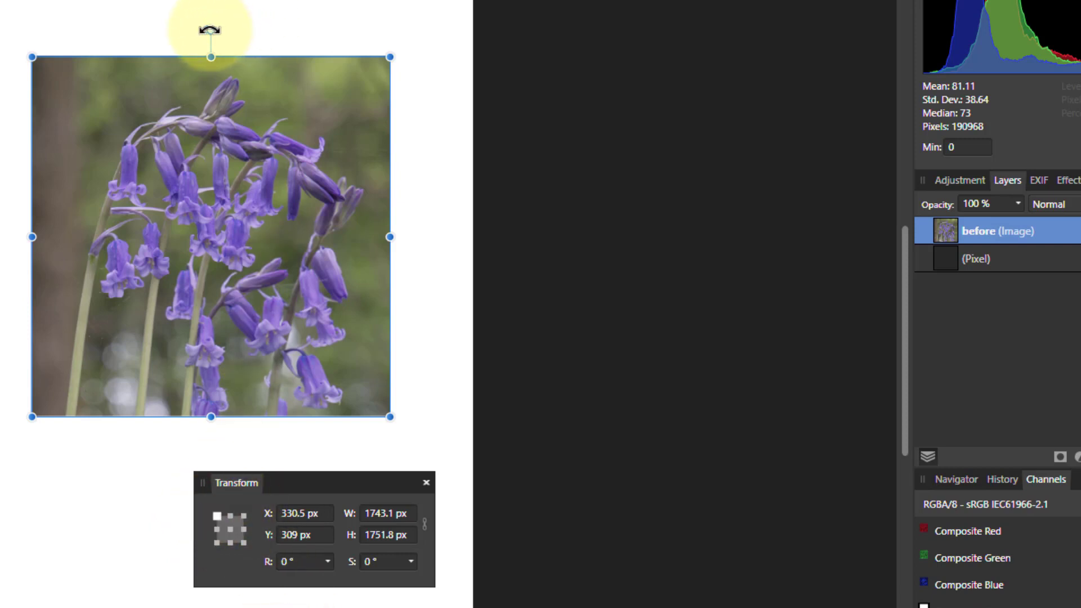
# Step: Rotate the bluebell photo 10° about its bottom-left anchor in the Transform panel
pyautogui.moveTo(211, 29); pyautogui.dragTo(178, 54)
pyautogui.write('2074')
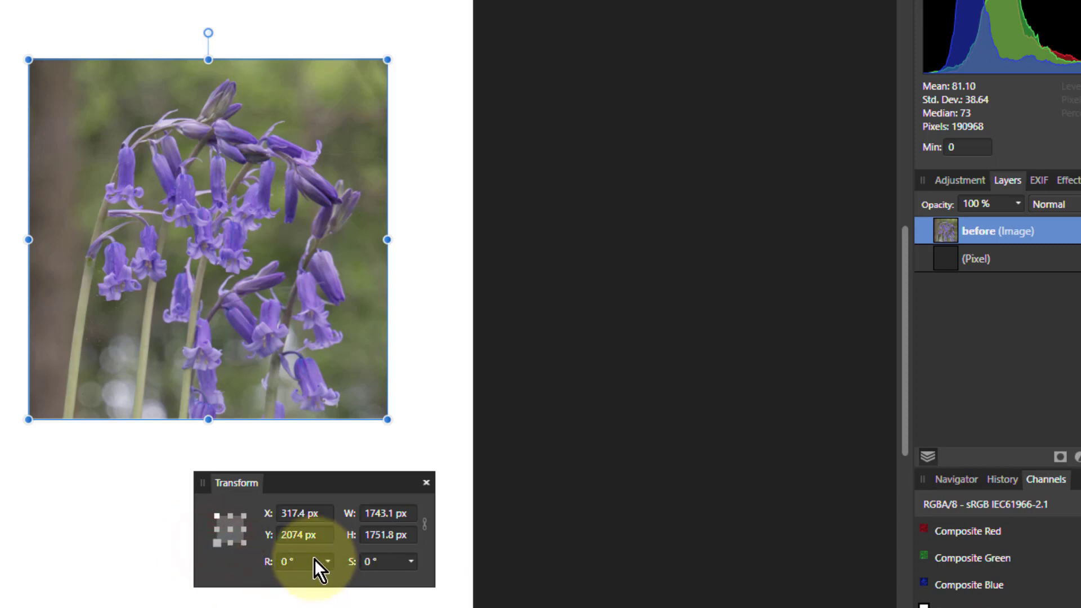
pyautogui.write('10')
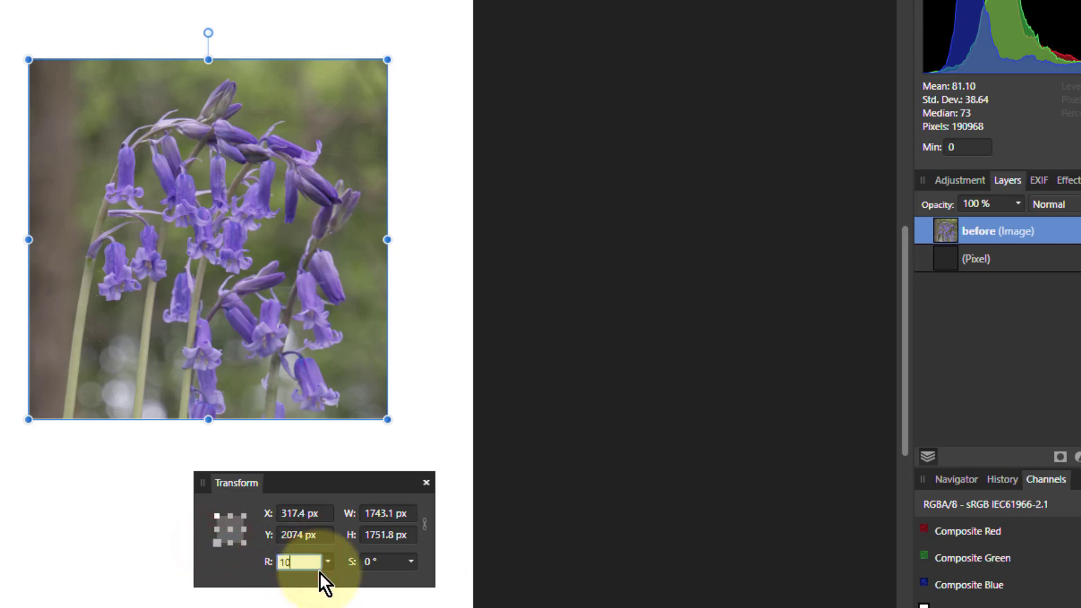